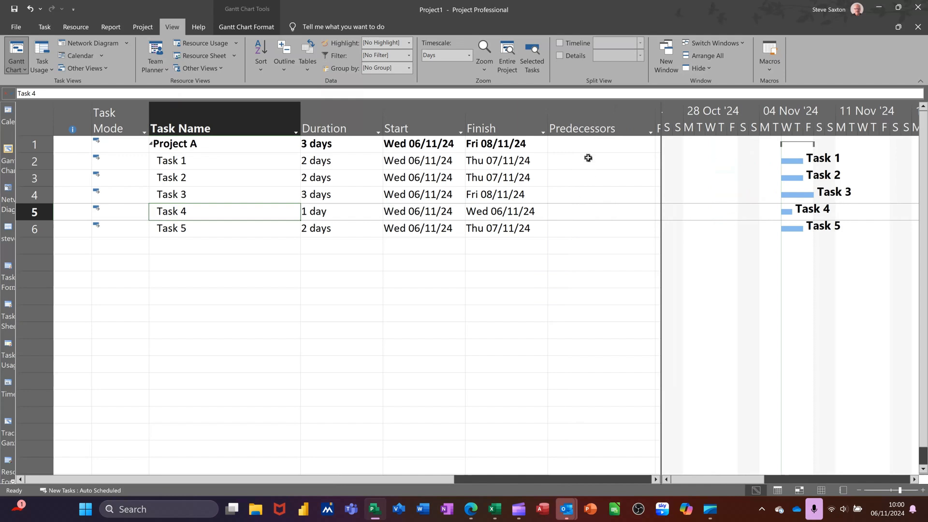
mouse_move(392, 191)
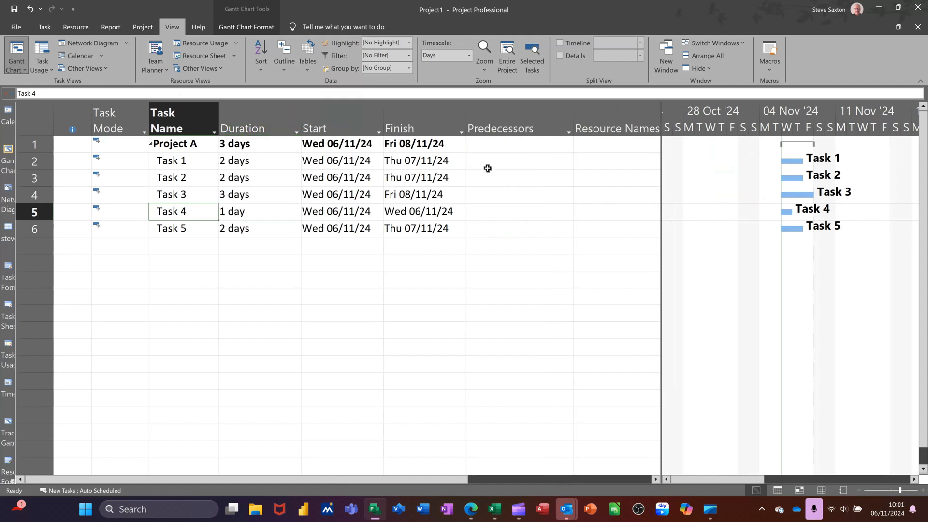
mouse_move(259, 161)
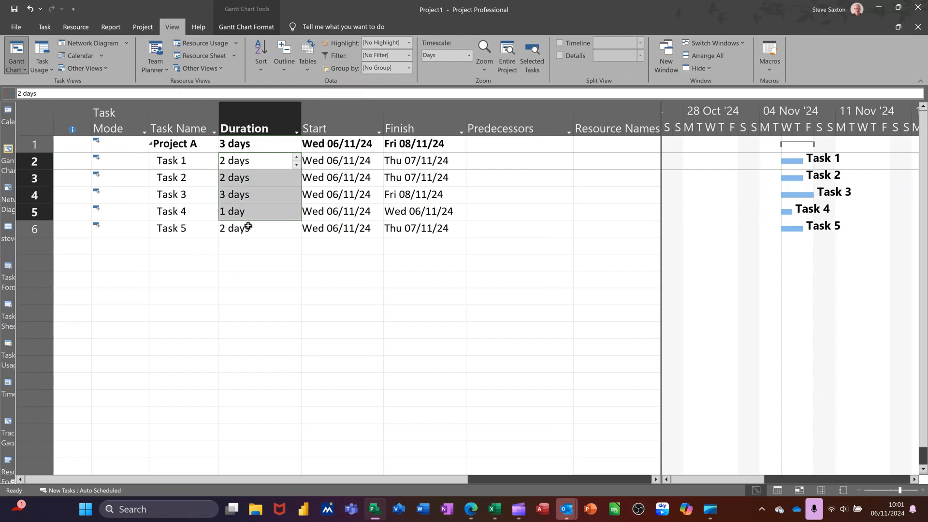
Step: Select the Task 1 through Task 5 name cells in Project A
click(171, 176)
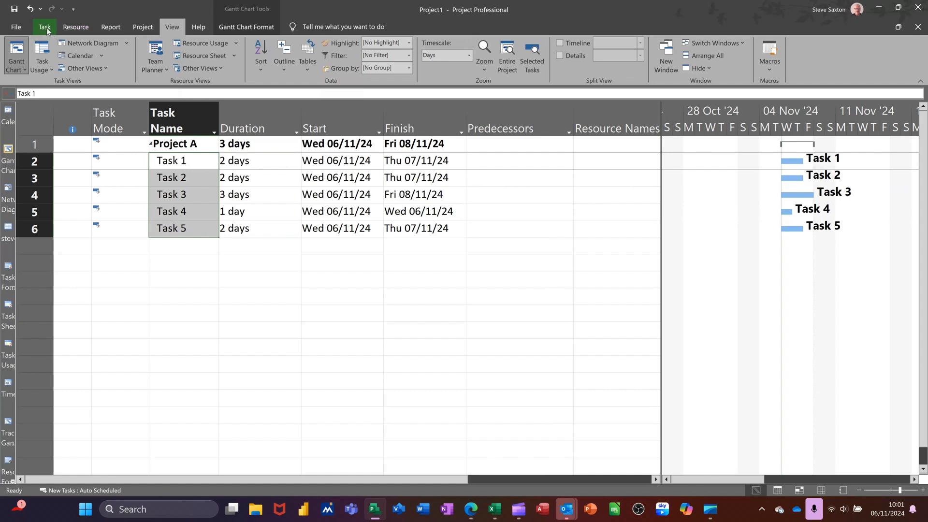
Step: Link Tasks 1–5 finish-to-start from the Task tab, making Project A 10 days
click(44, 26)
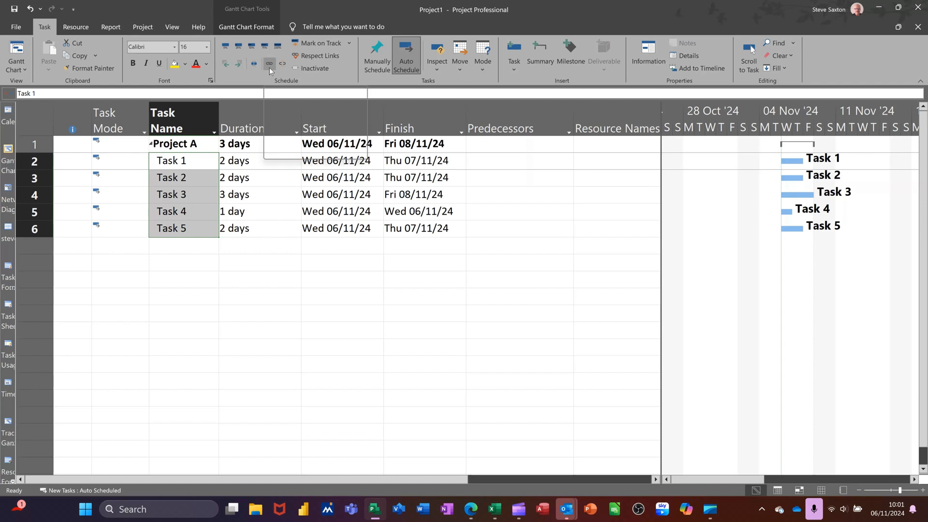
mouse_move(269, 64)
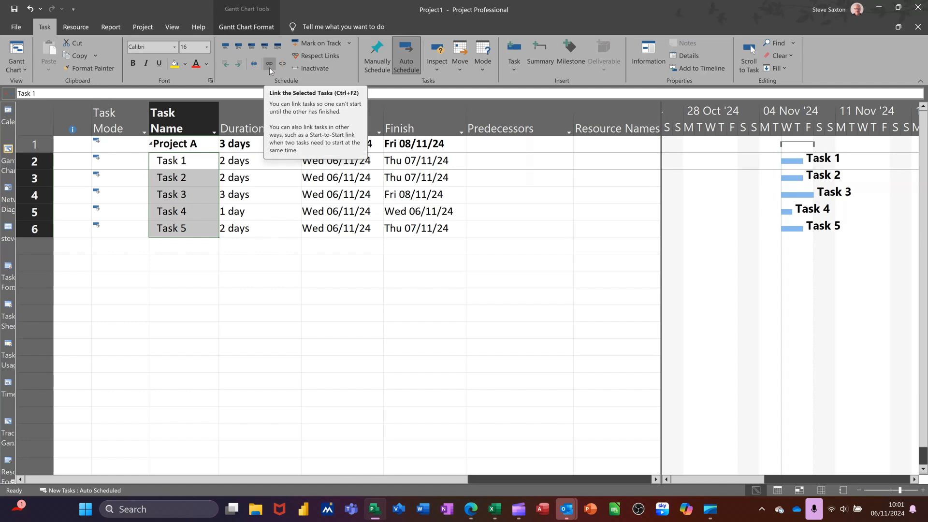
click(268, 64)
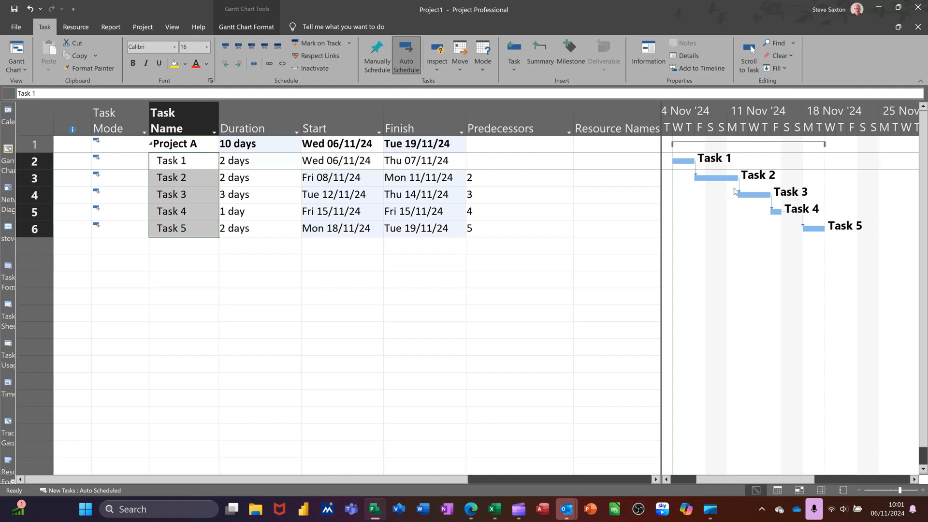
mouse_move(692, 164)
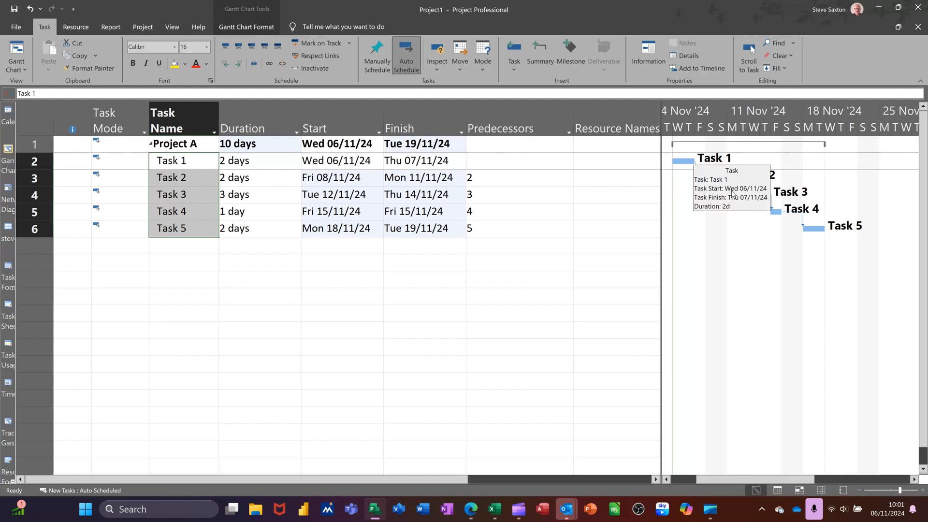
mouse_move(540, 217)
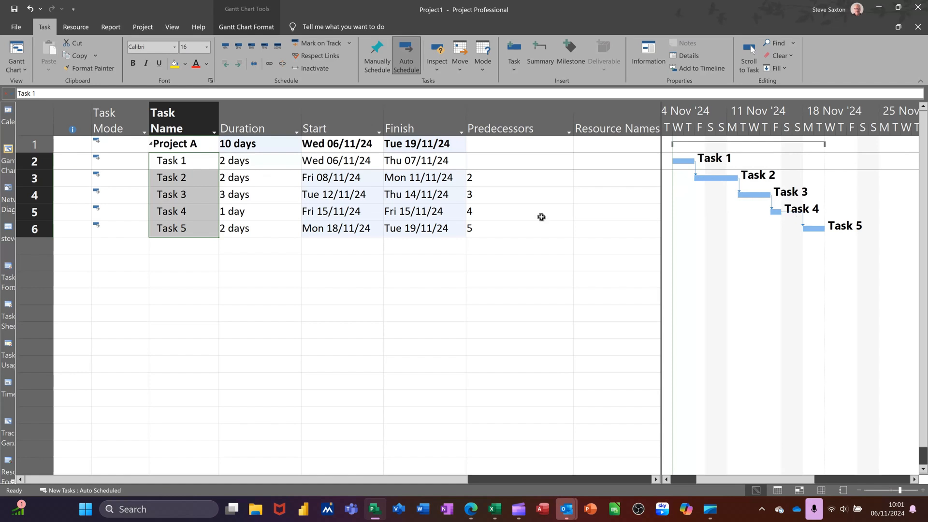
mouse_move(333, 259)
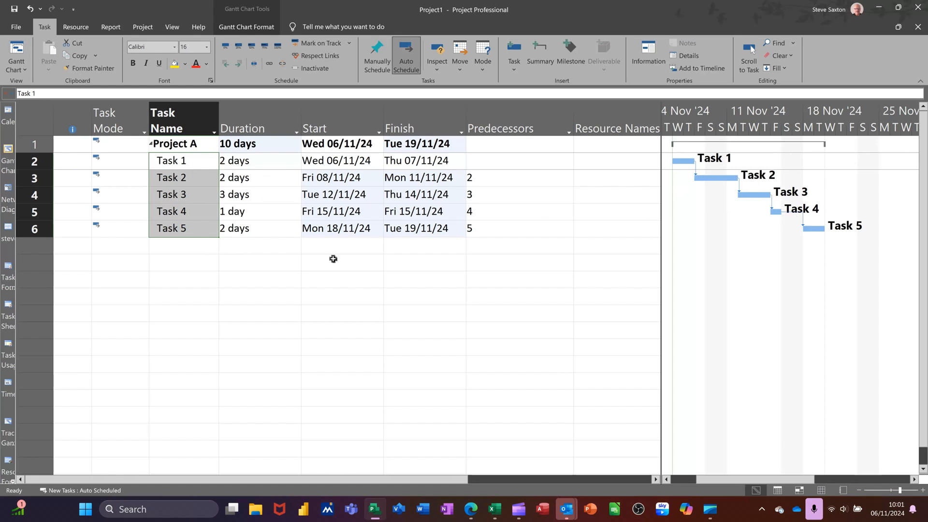
mouse_move(295, 259)
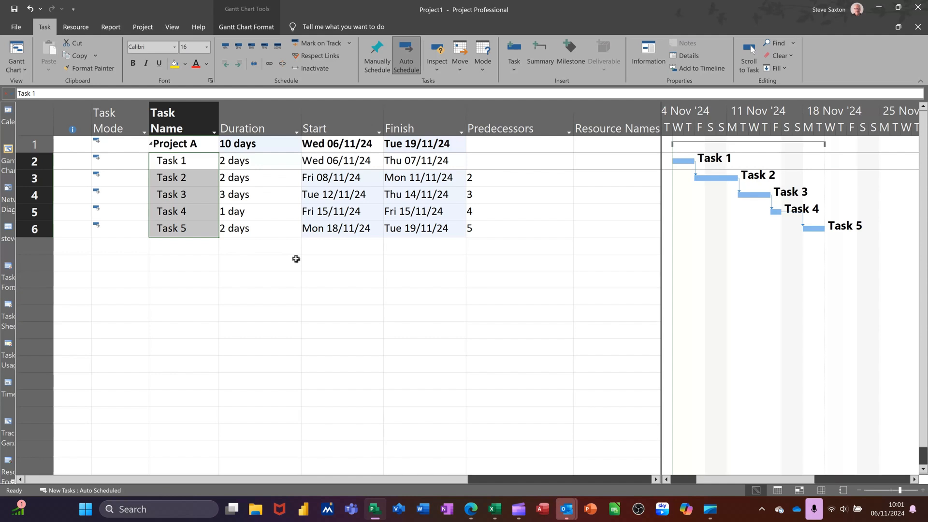
mouse_move(498, 179)
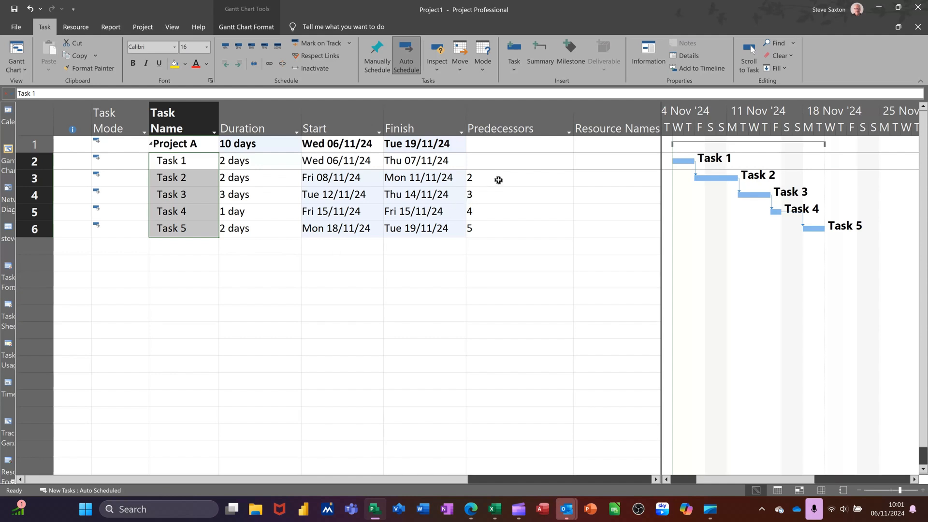
Step: Enter predecessor numbers for Tasks 2–5 to rebuild the 10-day chain ending 19/11/24
click(497, 177)
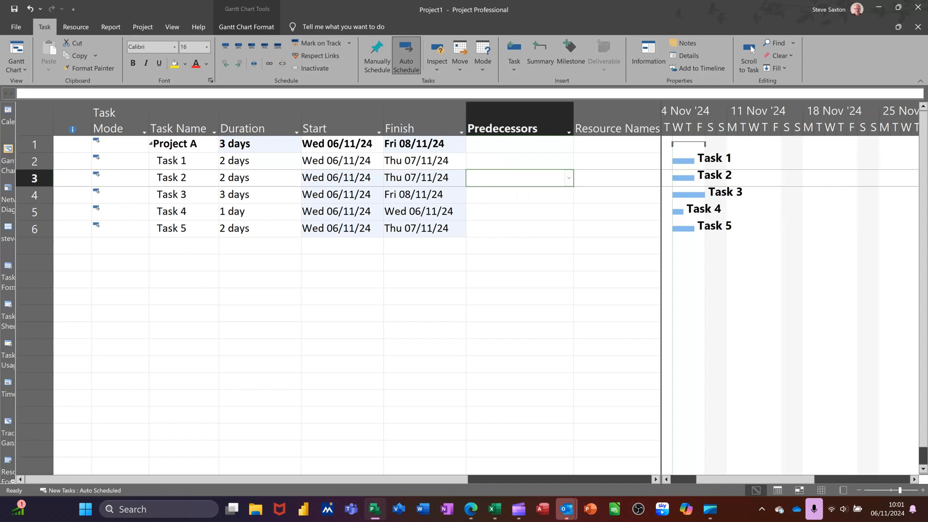
text(2)
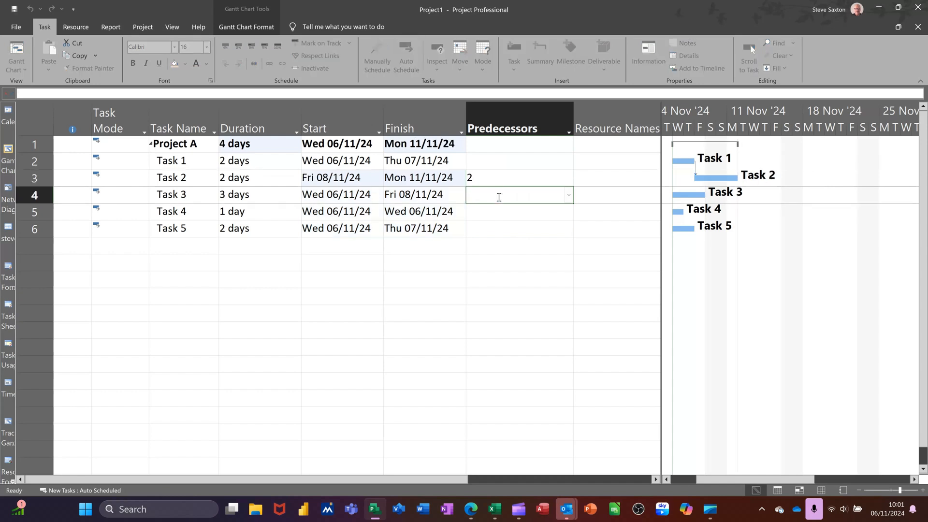
text(3)
click(519, 212)
text(4)
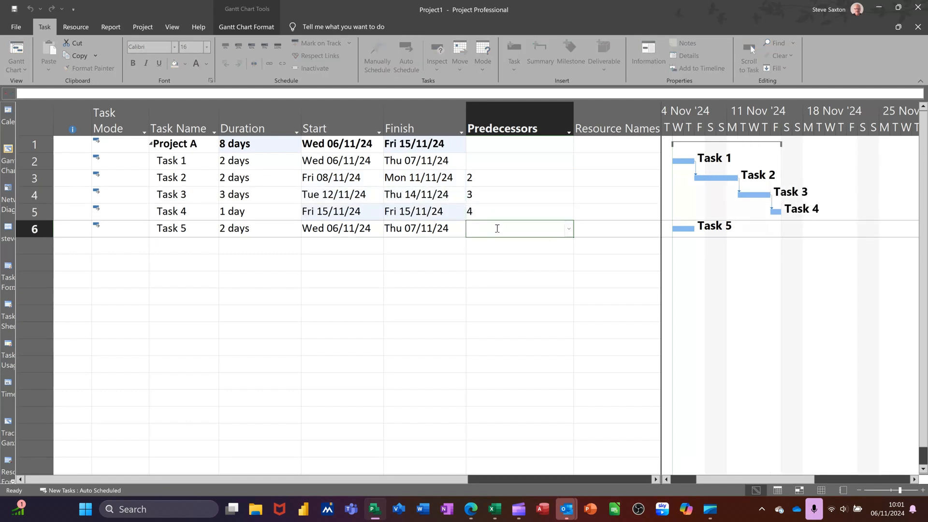
text(5)
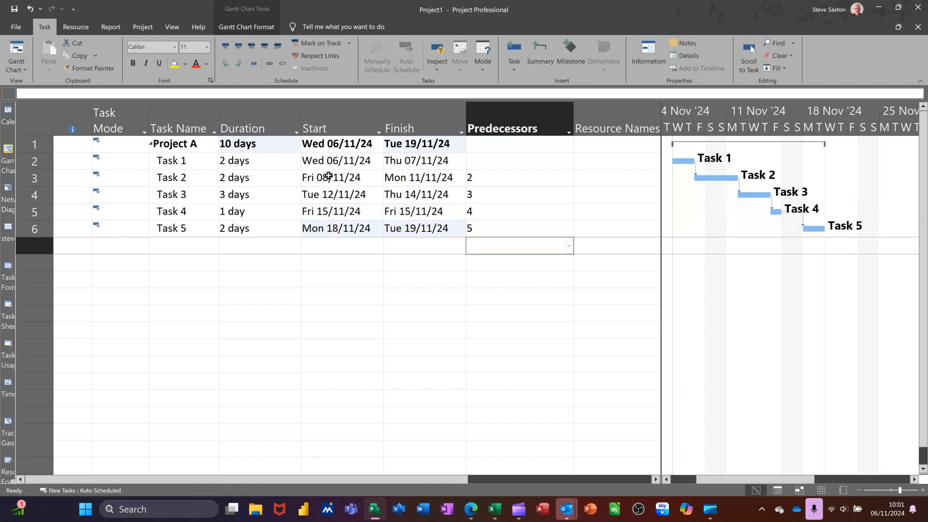
mouse_move(292, 171)
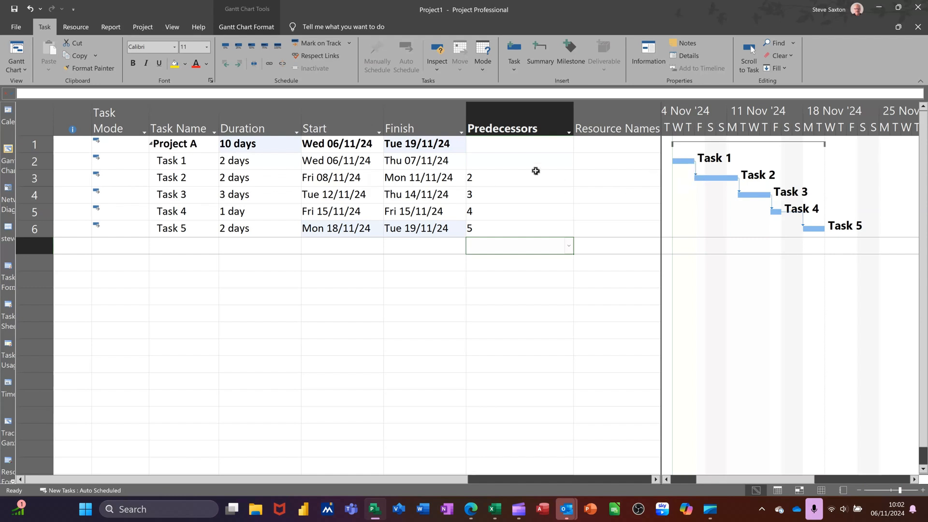
mouse_move(508, 177)
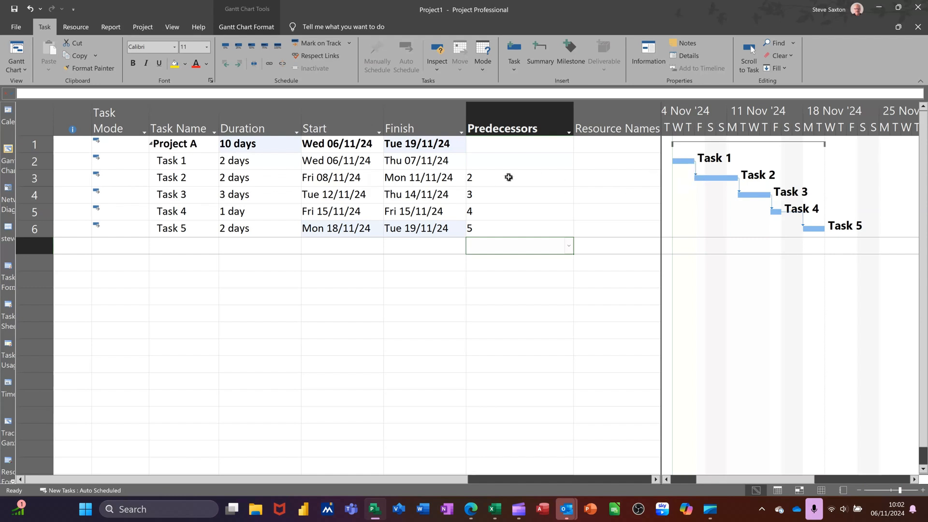
mouse_move(448, 166)
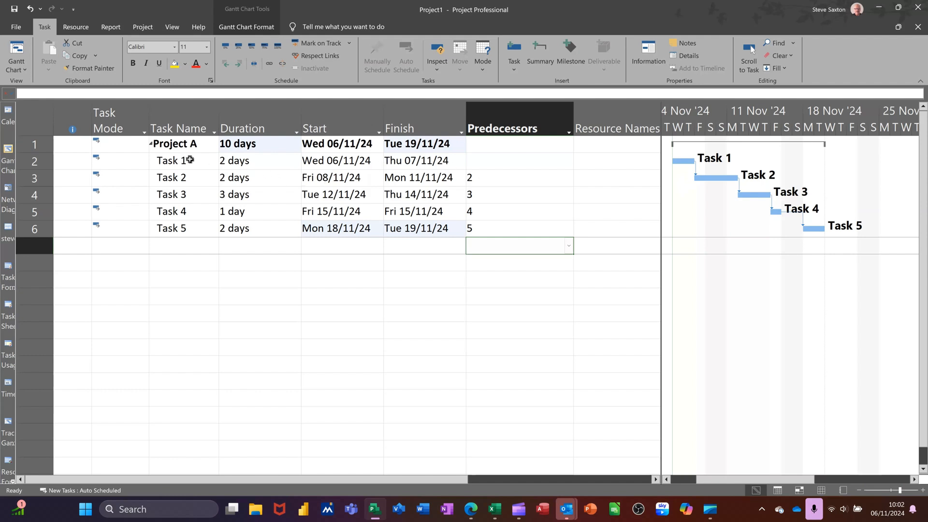
Step: In Task 1's Task Information, add Task 5 as a finish-to-start predecessor
click(171, 160)
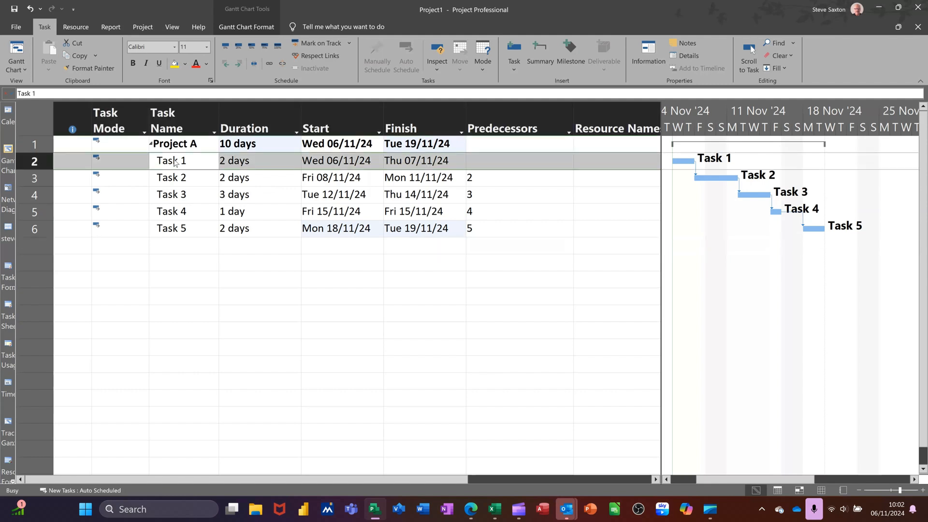
mouse_move(179, 166)
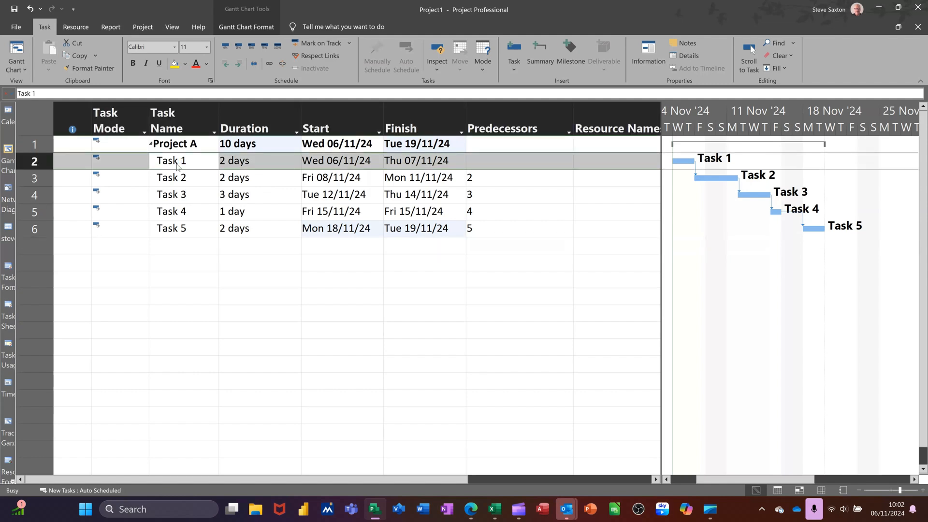
double_click(171, 160)
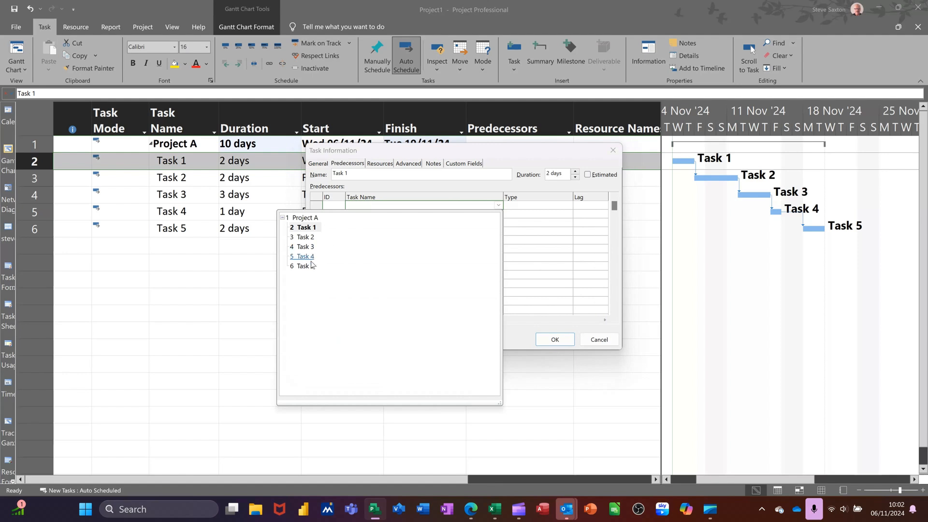
click(303, 266)
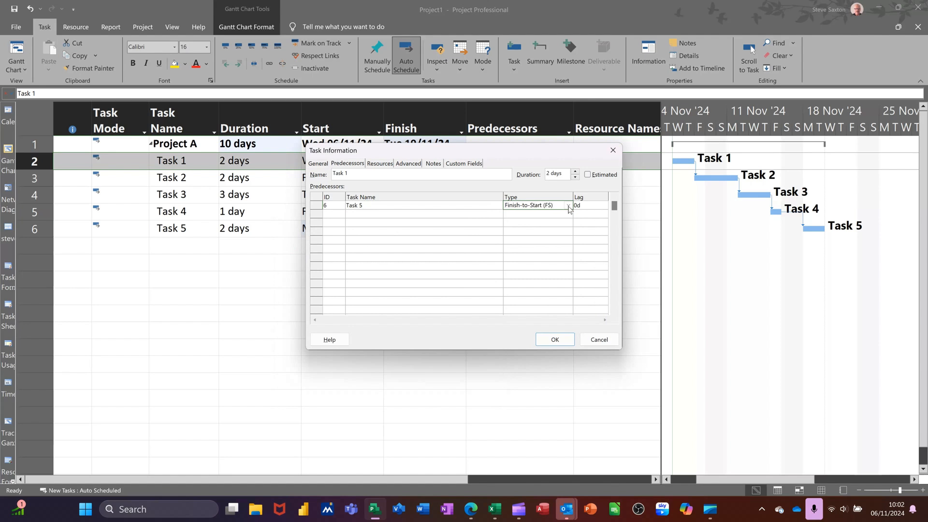
click(568, 205)
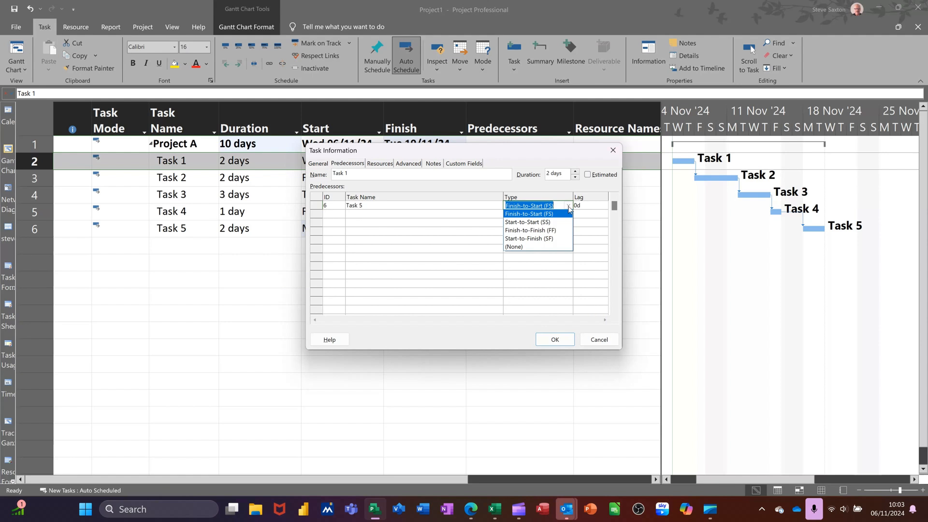
mouse_move(639, 217)
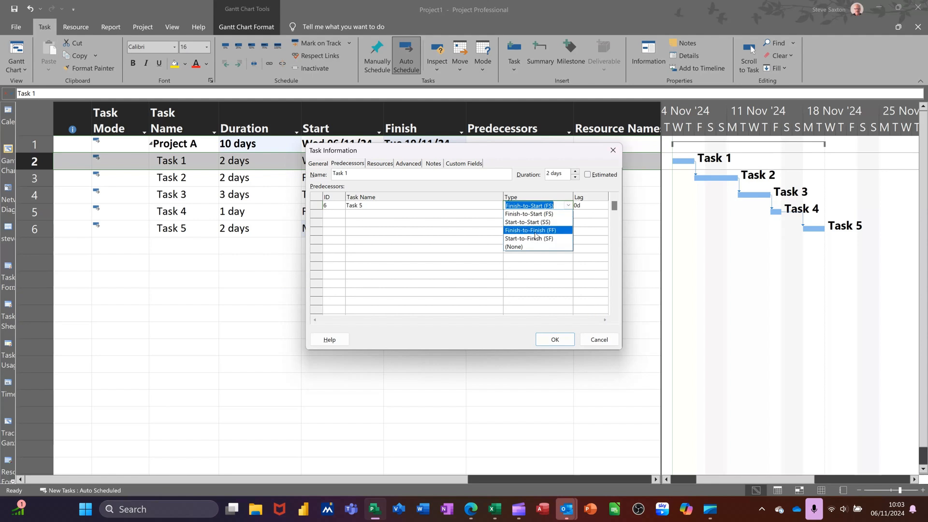
mouse_move(529, 238)
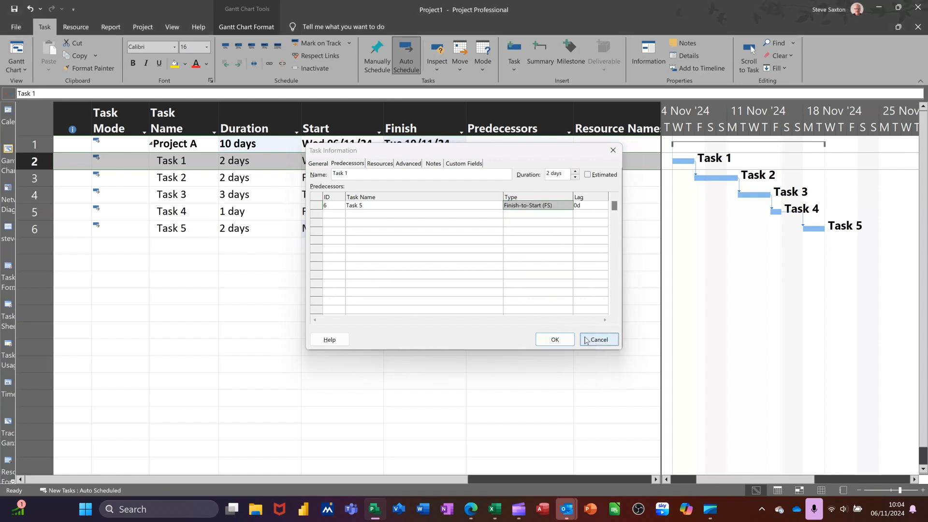
Step: Discard Task 1's details and change Task 2's predecessor to 2SS
click(599, 339)
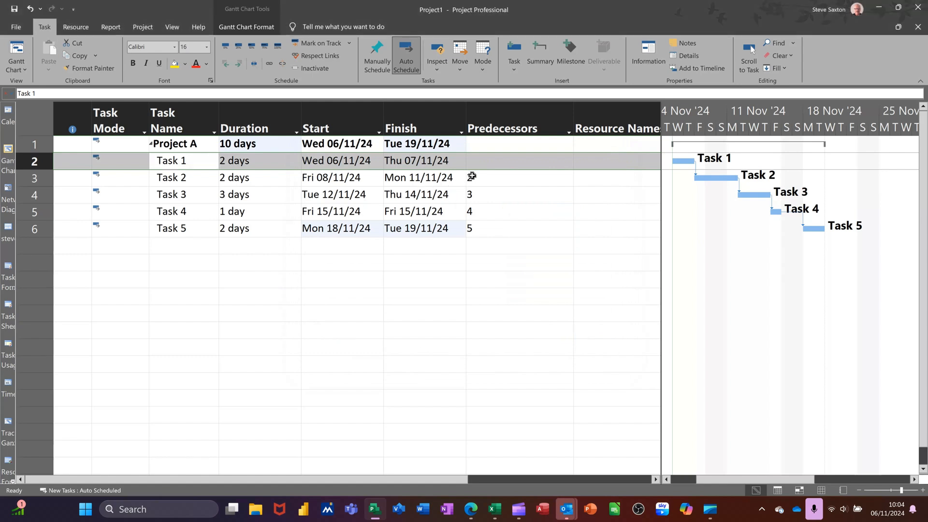
click(514, 177)
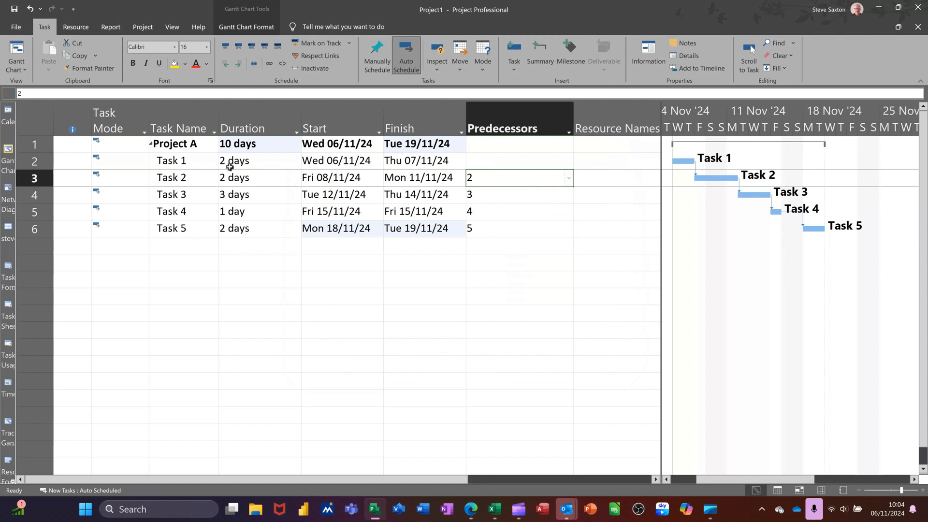
mouse_move(193, 161)
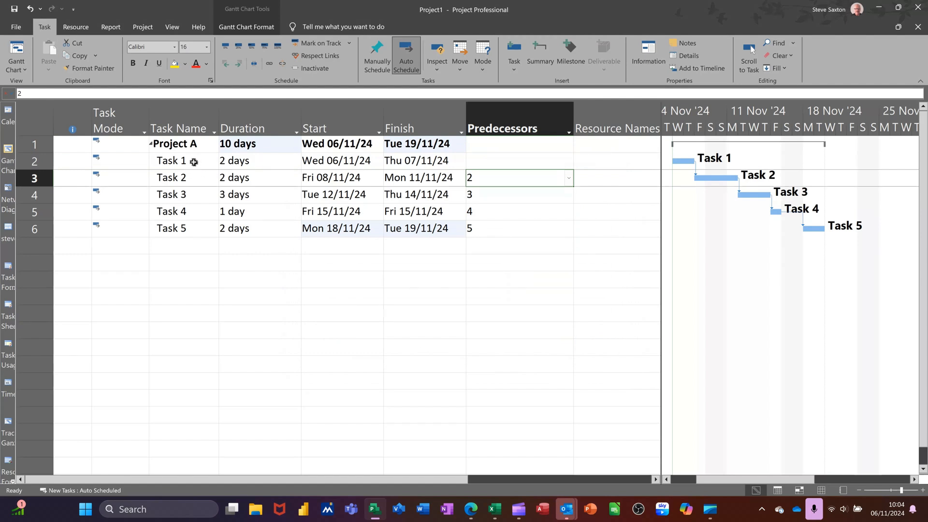
mouse_move(190, 164)
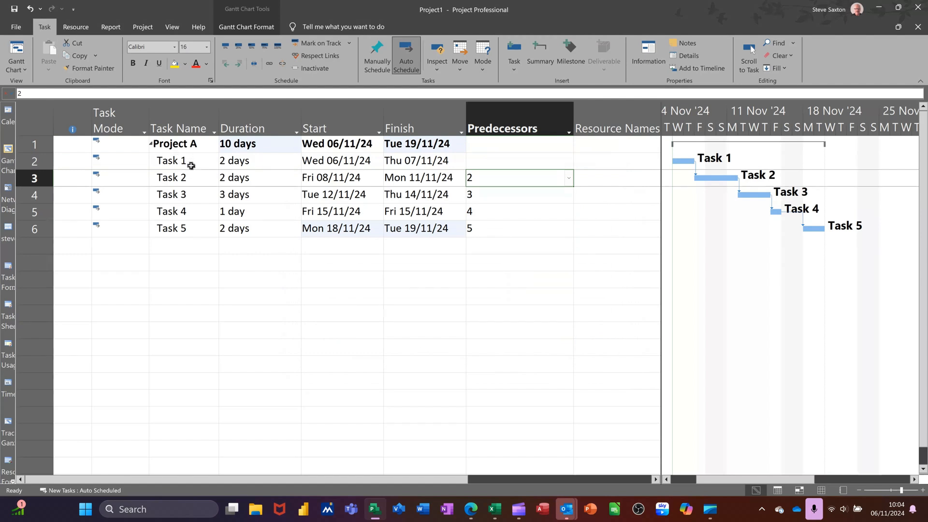
mouse_move(491, 177)
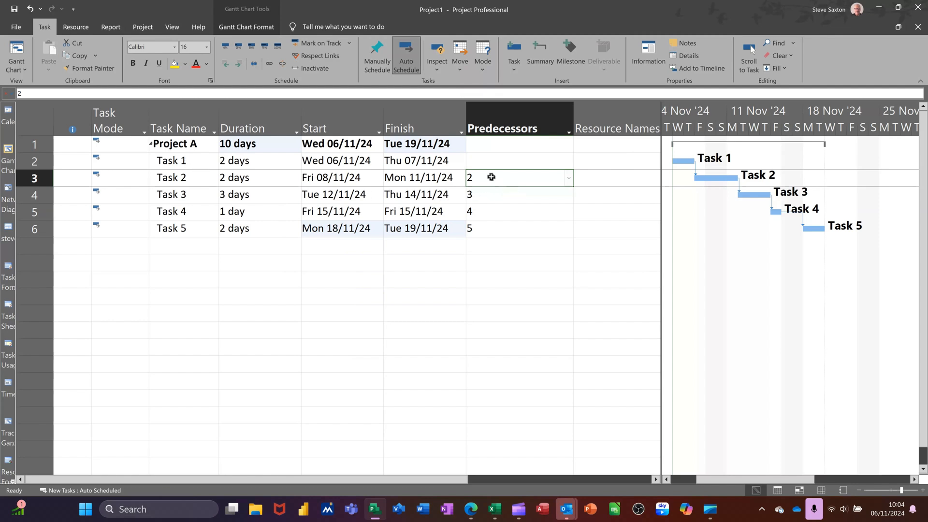
click(517, 177)
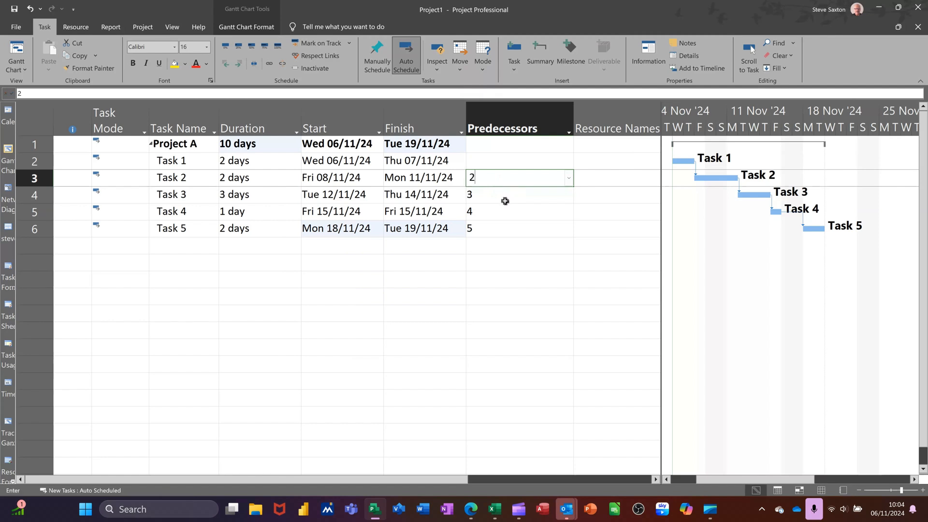
text(ss)
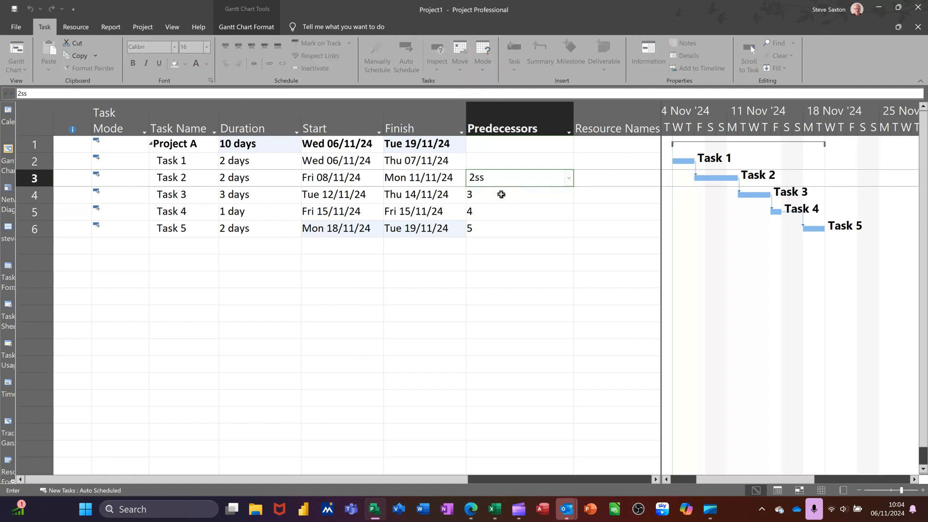
key(enter)
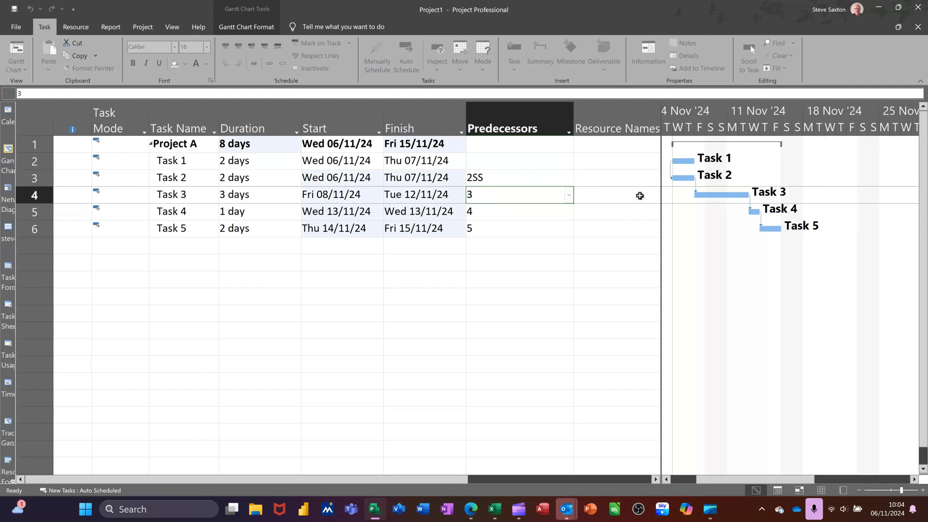
click(406, 58)
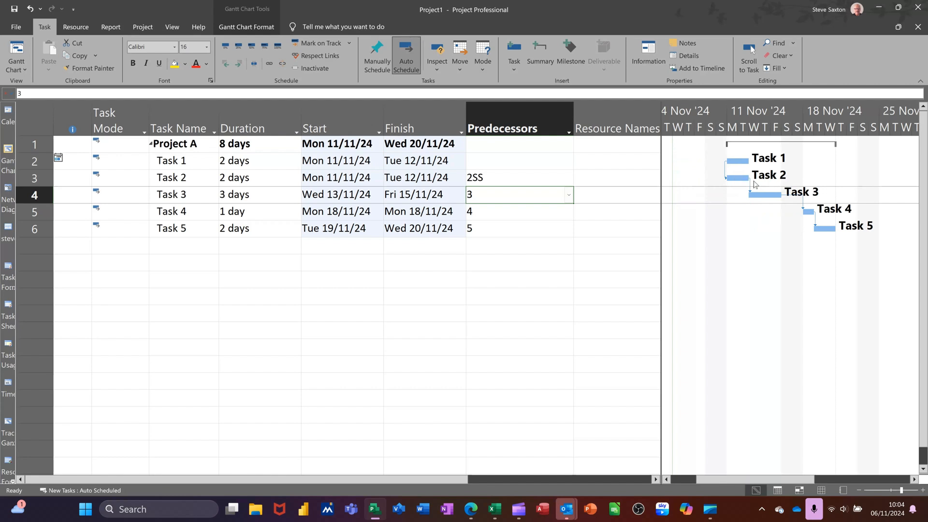
mouse_move(735, 176)
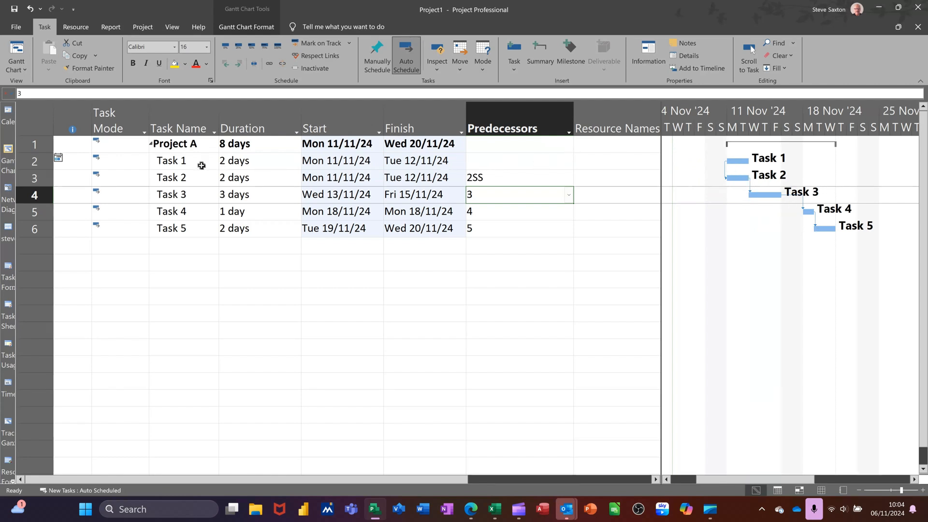
Step: Set Task 1's duration to 0 days, making it a milestone on 11/11/24
click(254, 160)
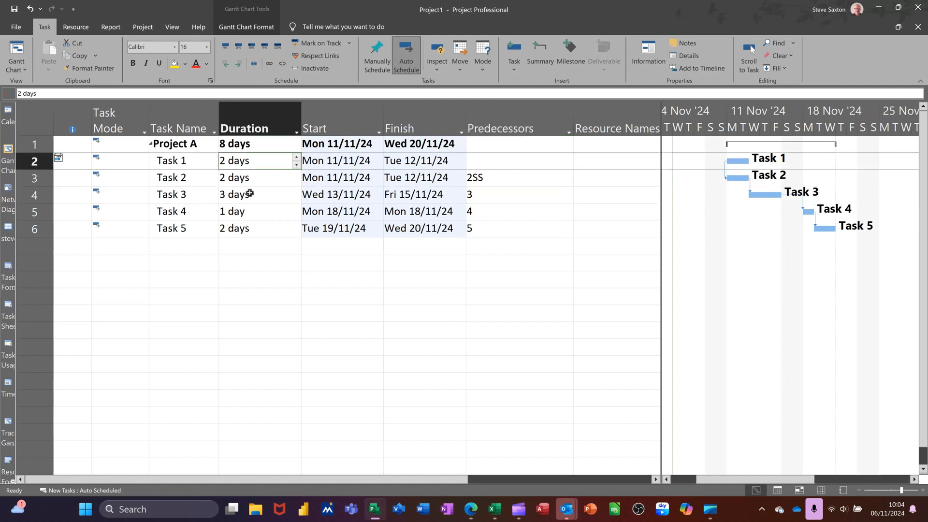
text(0)
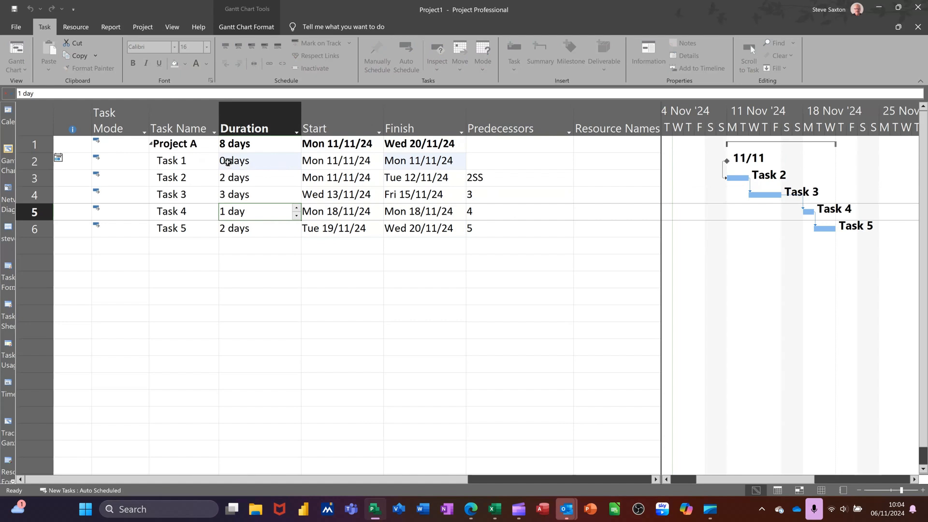
click(406, 56)
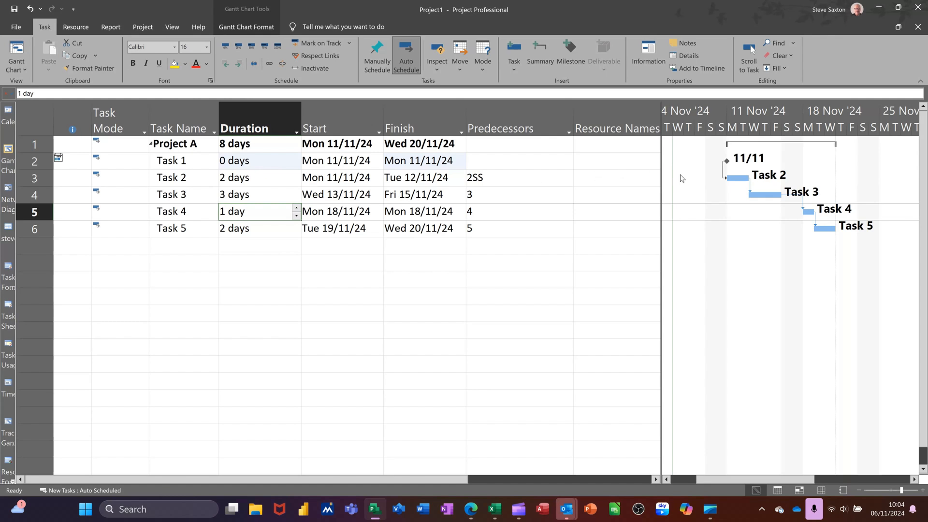
mouse_move(776, 188)
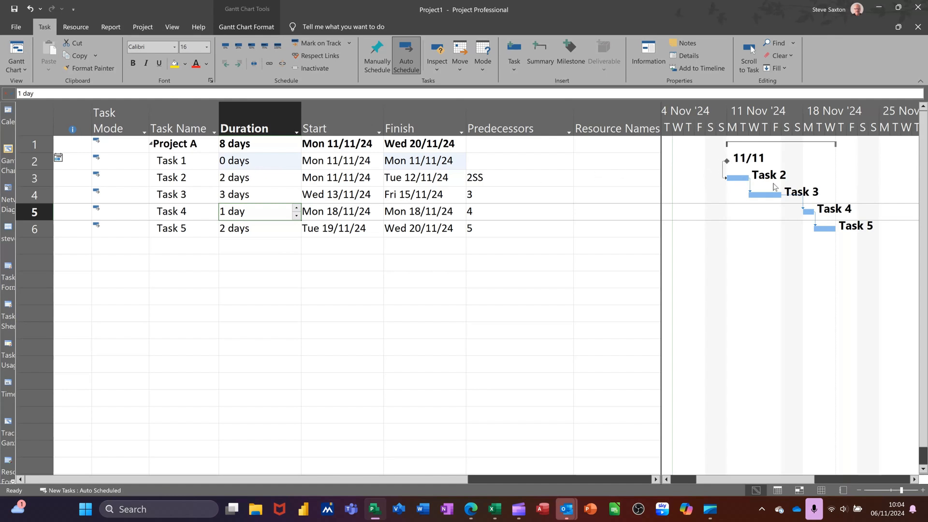
mouse_move(504, 179)
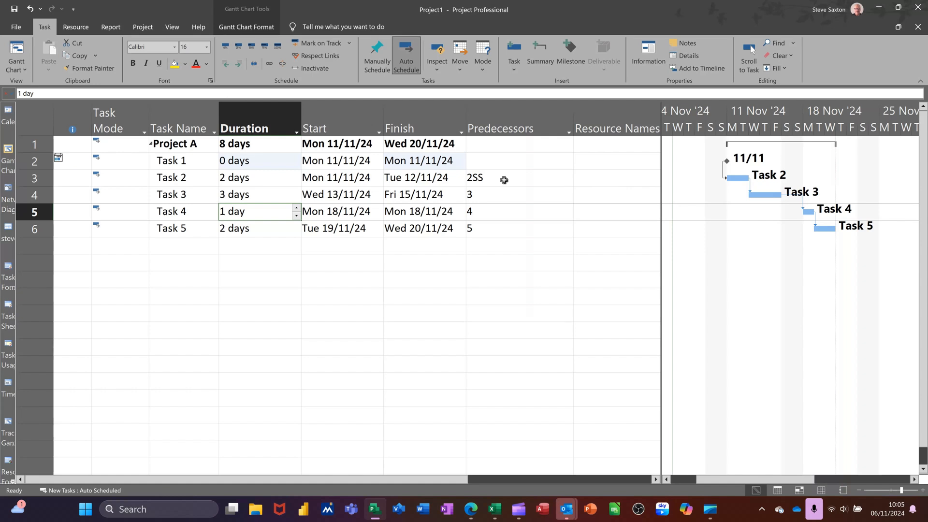
mouse_move(432, 250)
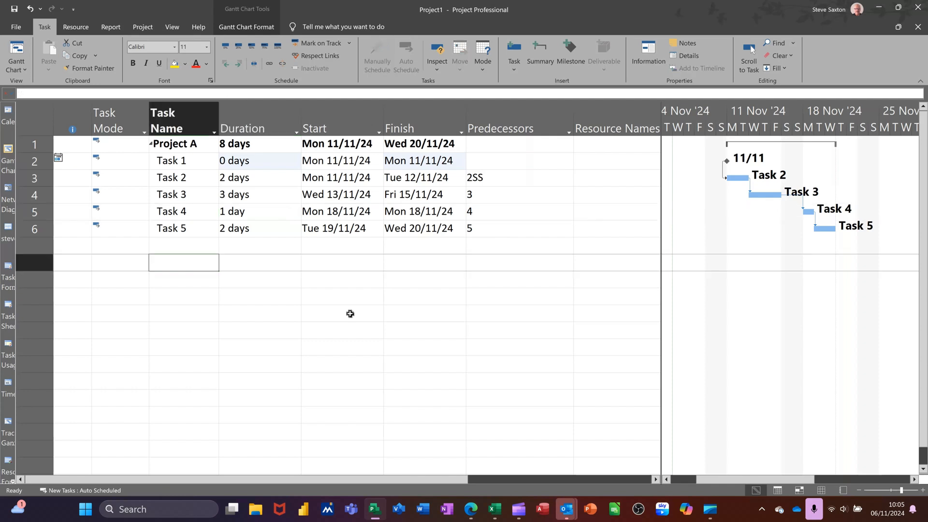
Step: Add Task 6 and Task 7, with Task 7's predecessor set to 8FF
text(Task 6)
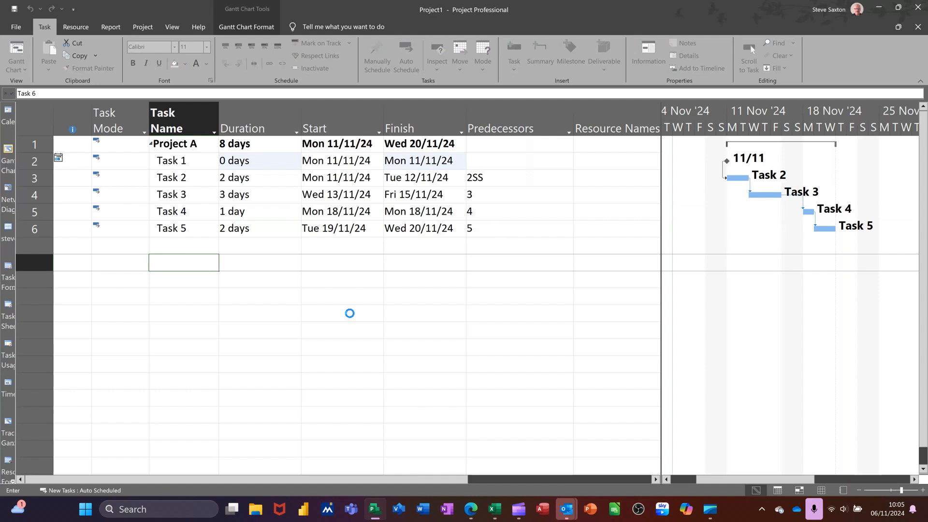
text(Task 6)
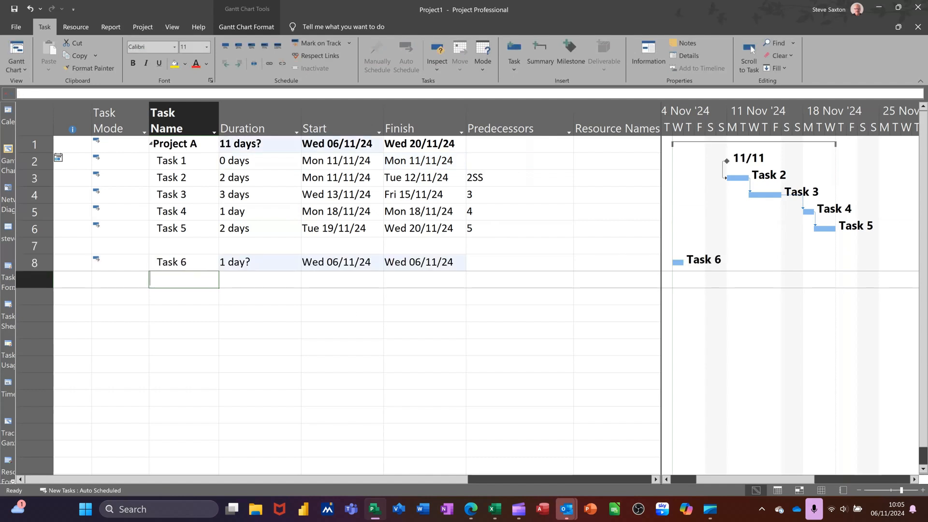
text(Task 7)
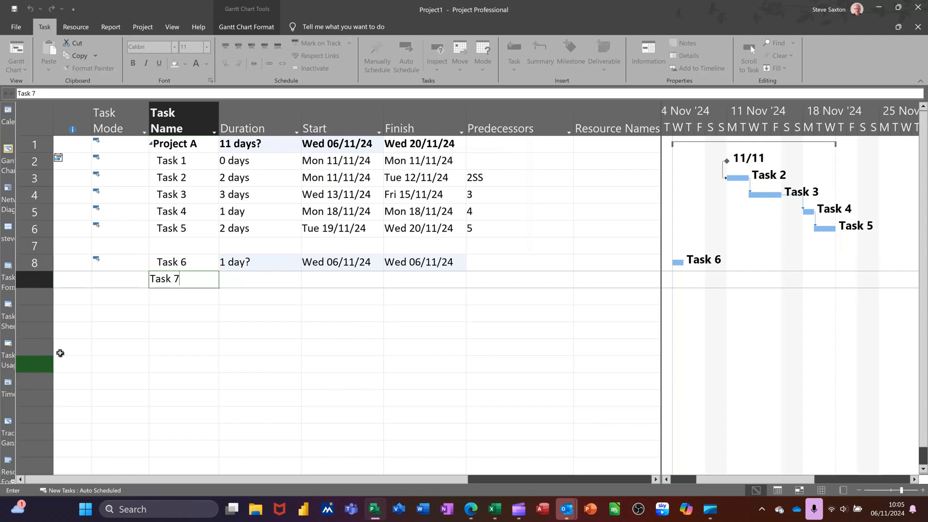
key(Enter)
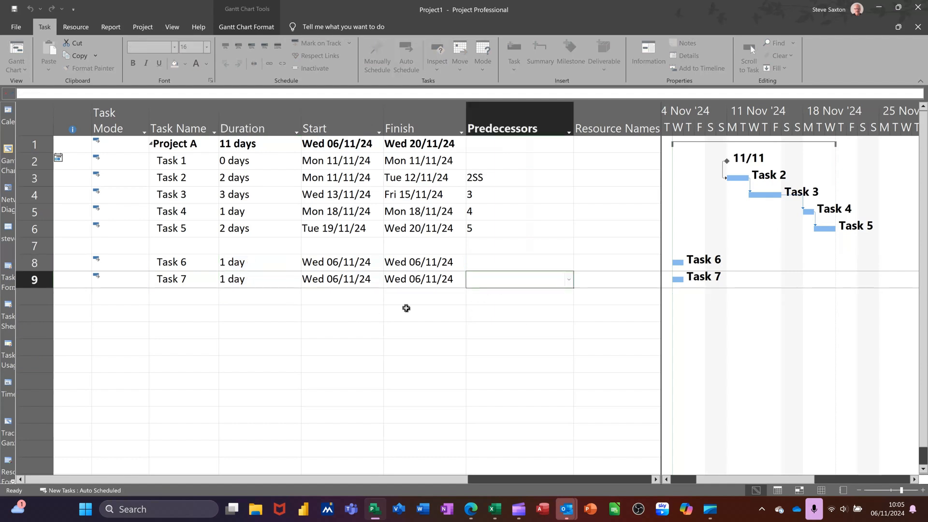
mouse_move(198, 274)
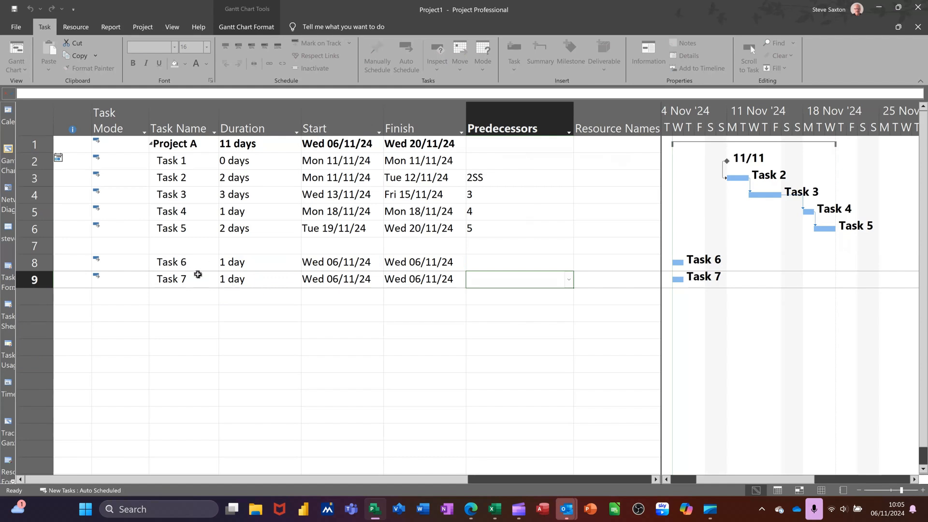
text(8)
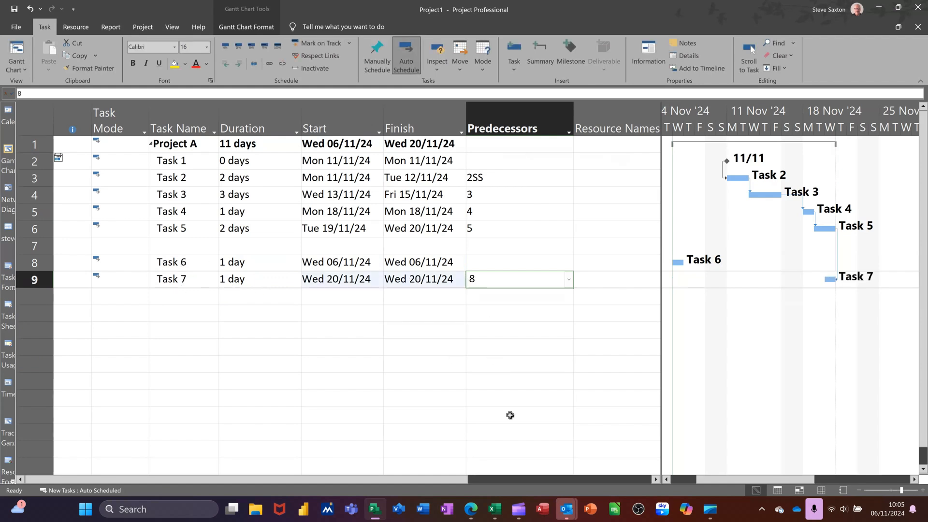
text(ff)
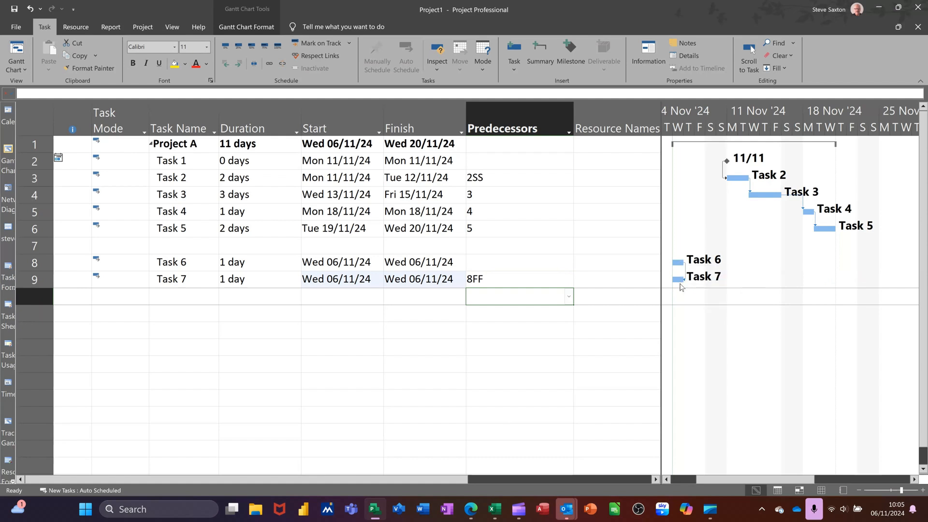
mouse_move(677, 264)
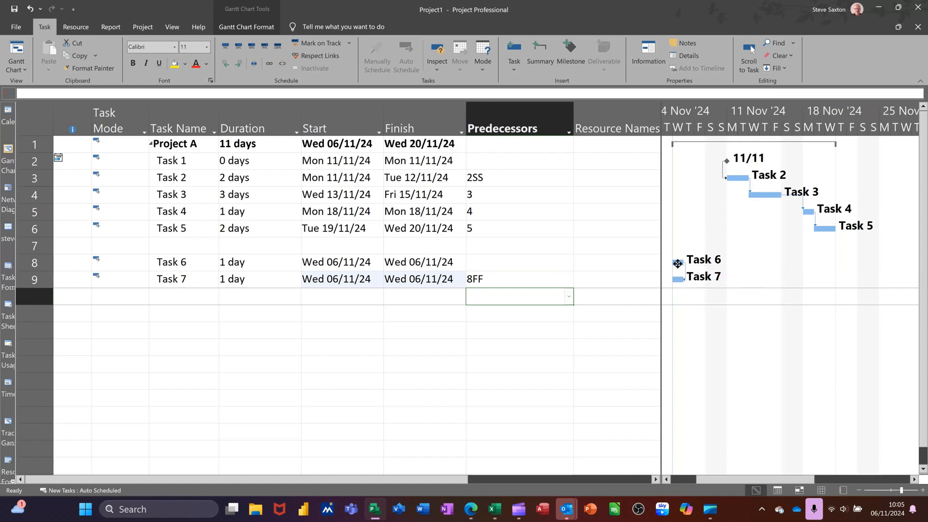
mouse_move(145, 267)
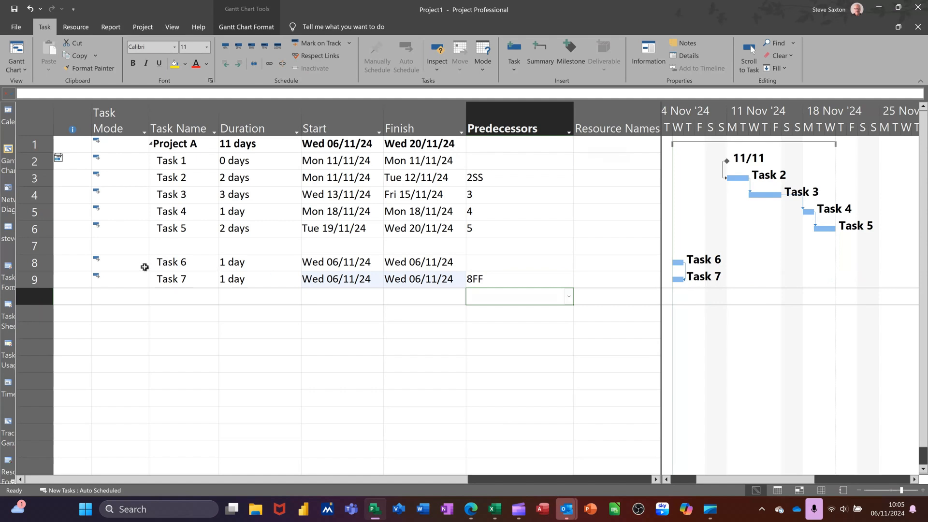
mouse_move(552, 254)
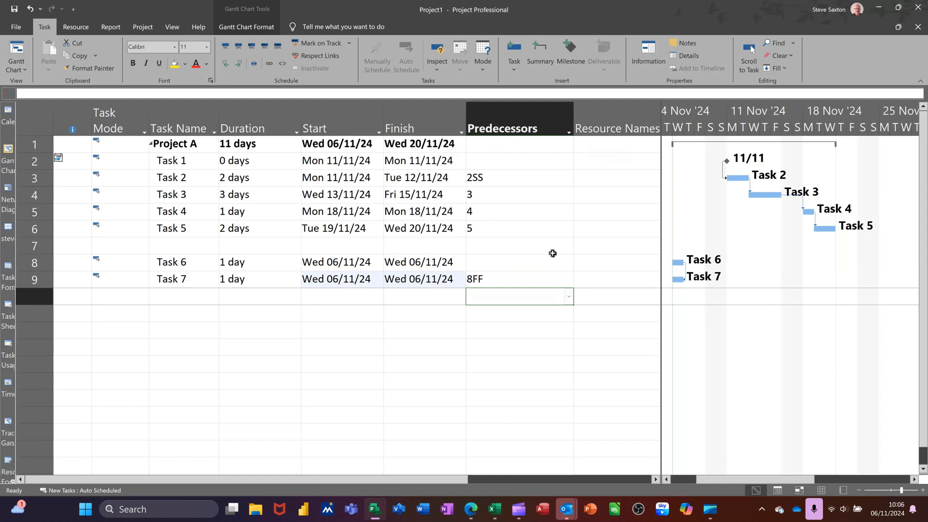
mouse_move(728, 264)
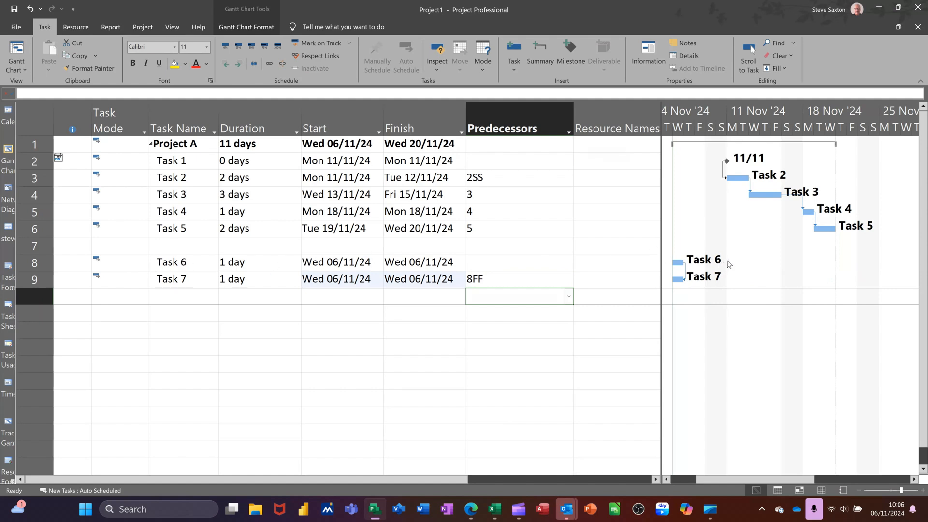
mouse_move(685, 269)
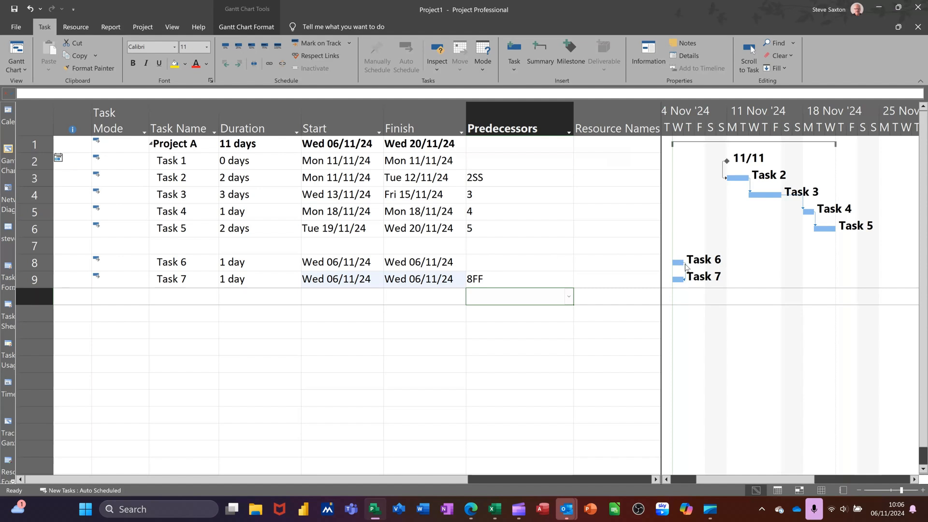
mouse_move(692, 265)
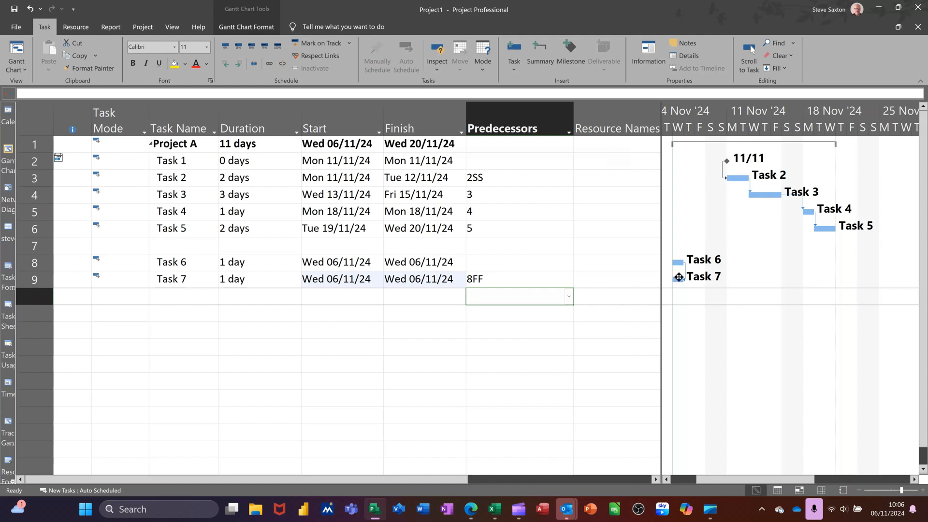
mouse_move(679, 277)
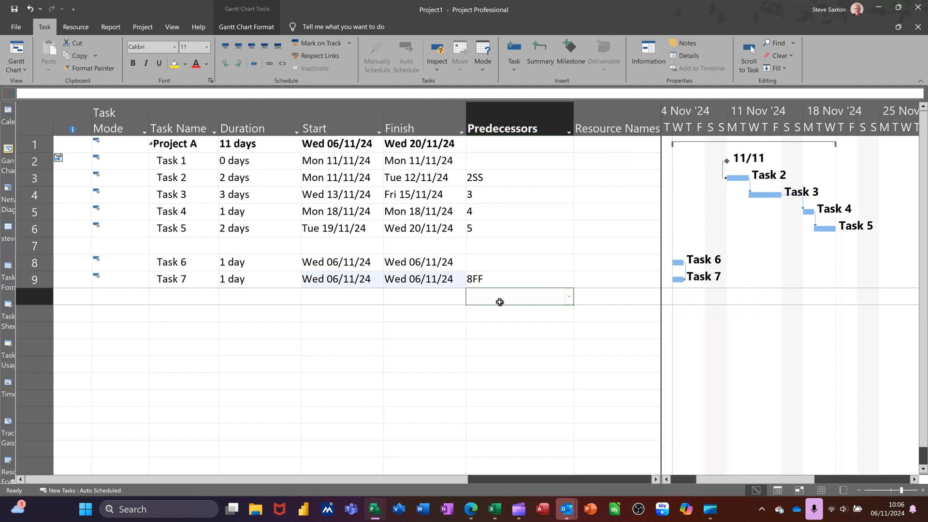
Step: Add one-day tasks 'Tas A' and 'Task B' in empty rows below Task 7
click(185, 314)
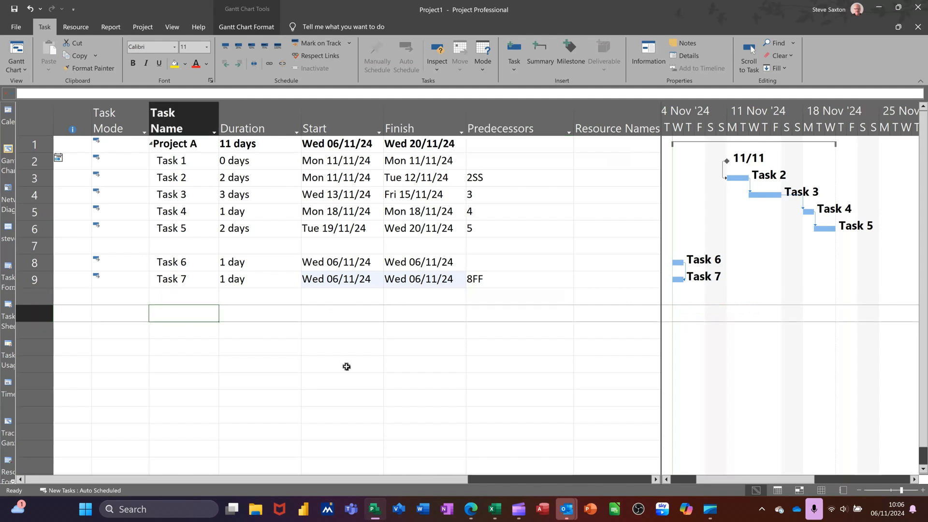
text(Tas A)
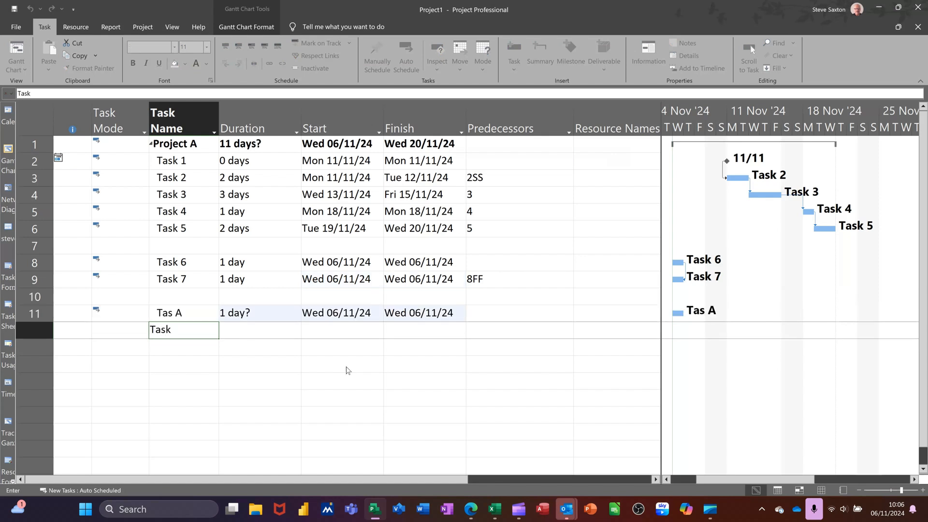
text(Task B)
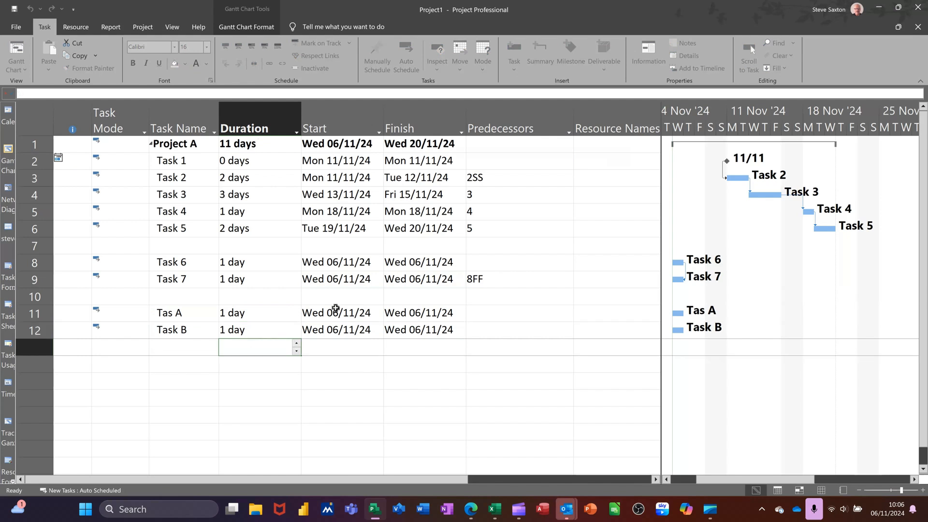
click(519, 330)
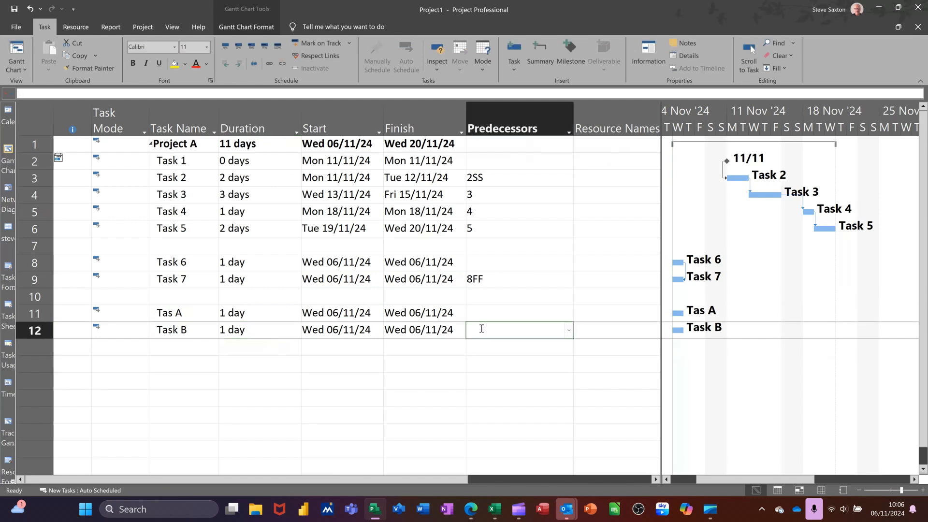
click(406, 56)
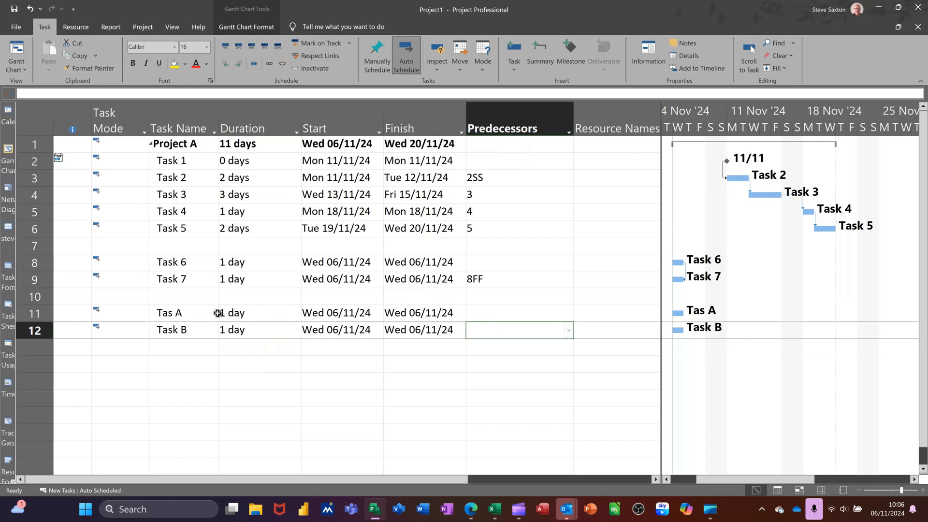
mouse_move(300, 330)
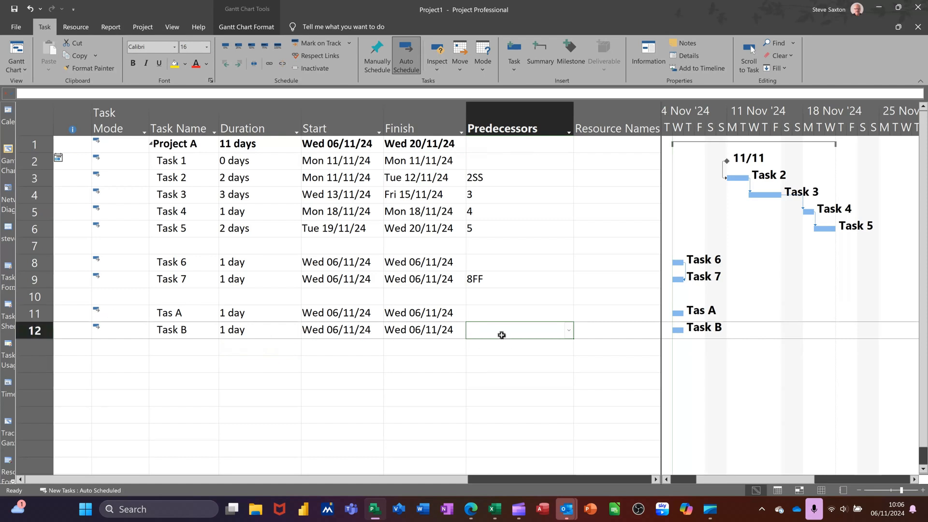
Step: Give Task B predecessor 11SF and accept moving it before the project start
text(11s)
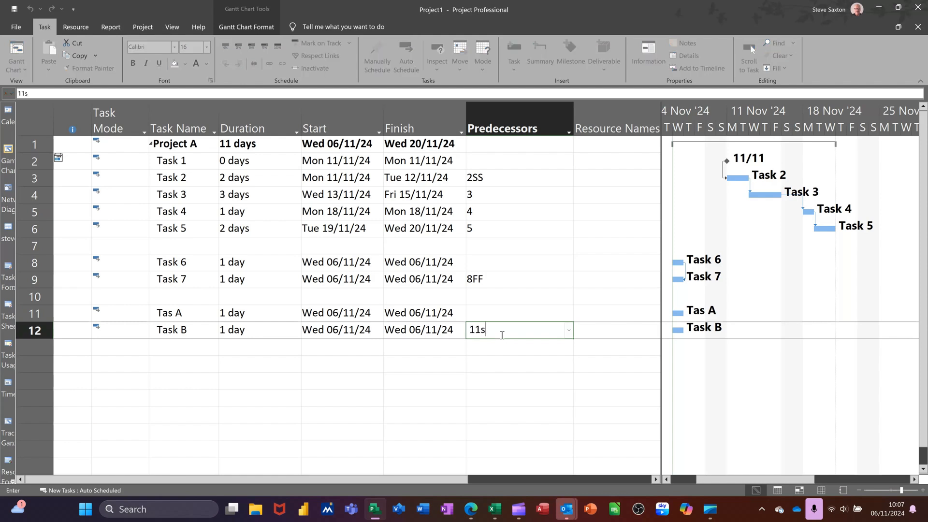
text(F)
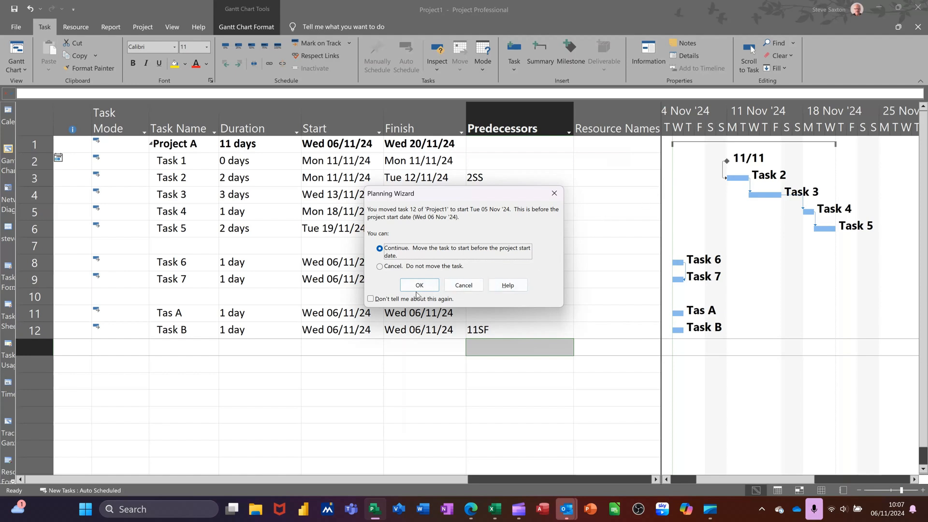
click(419, 284)
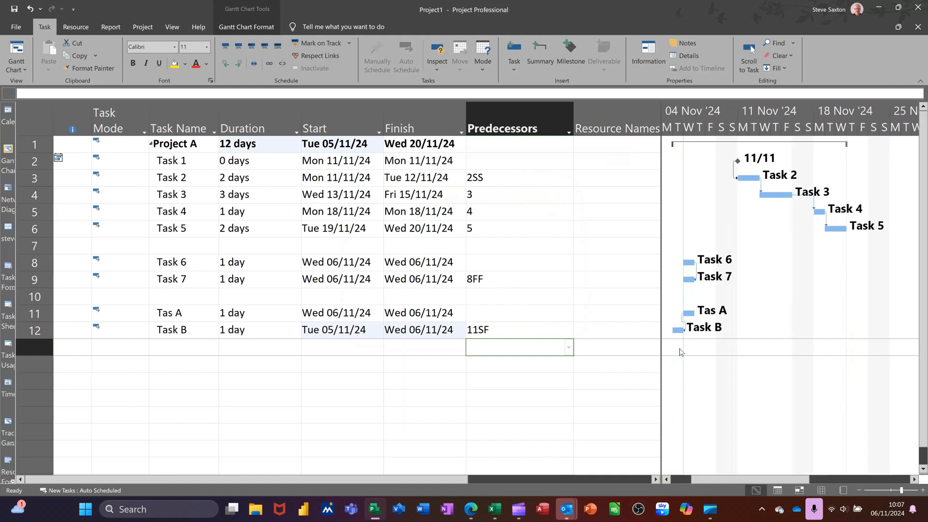
mouse_move(688, 320)
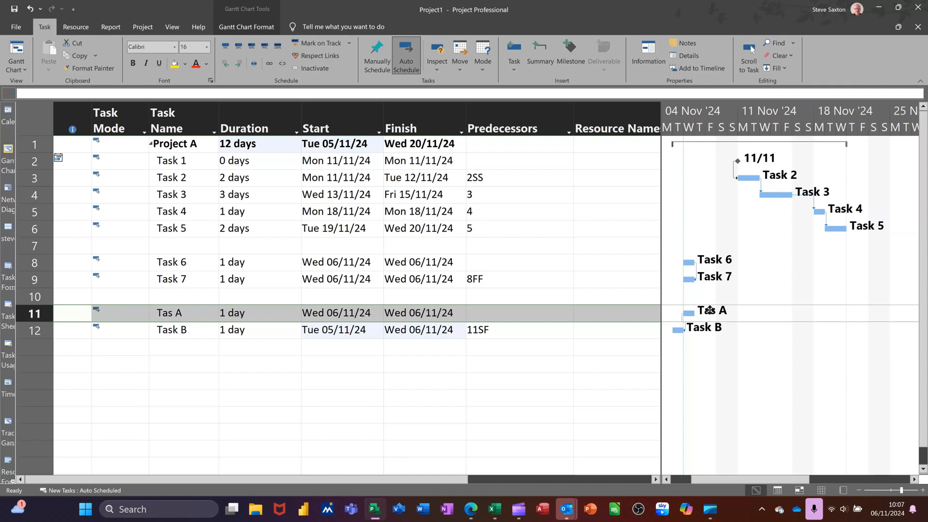
mouse_move(765, 311)
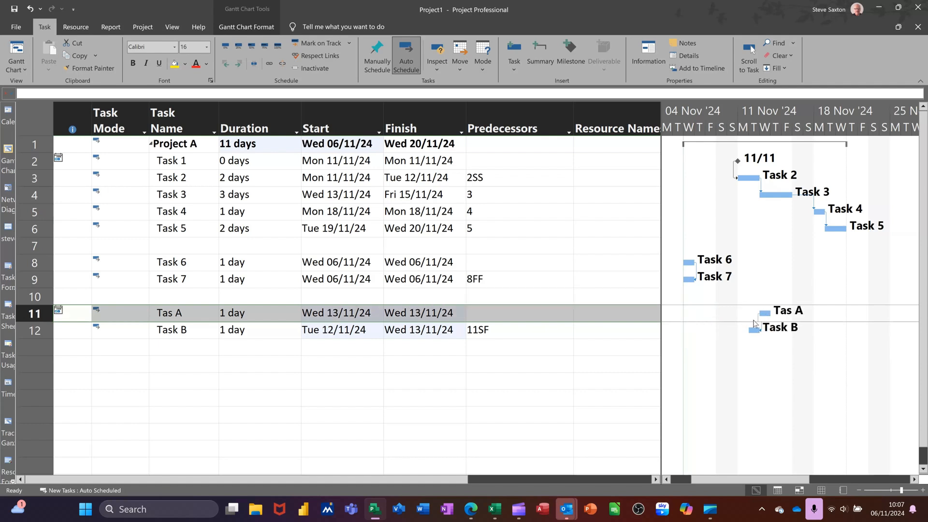
mouse_move(701, 349)
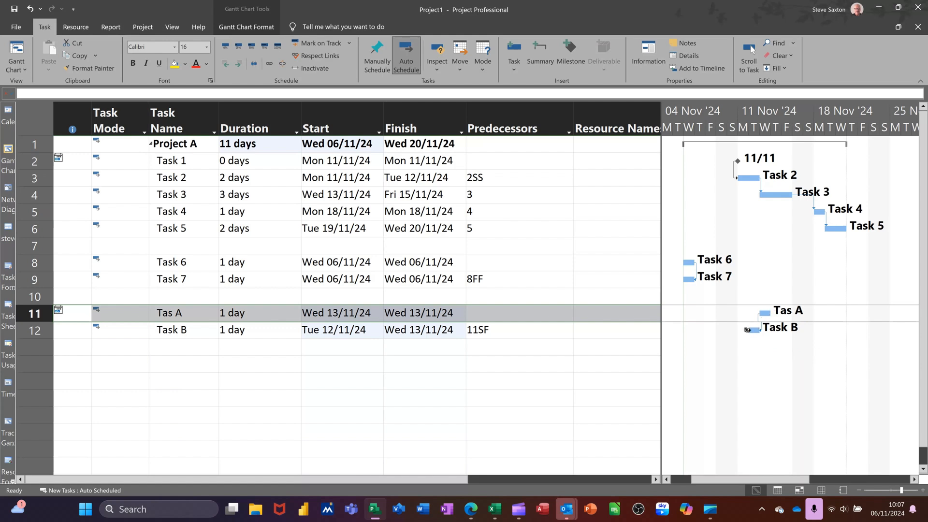
mouse_move(764, 330)
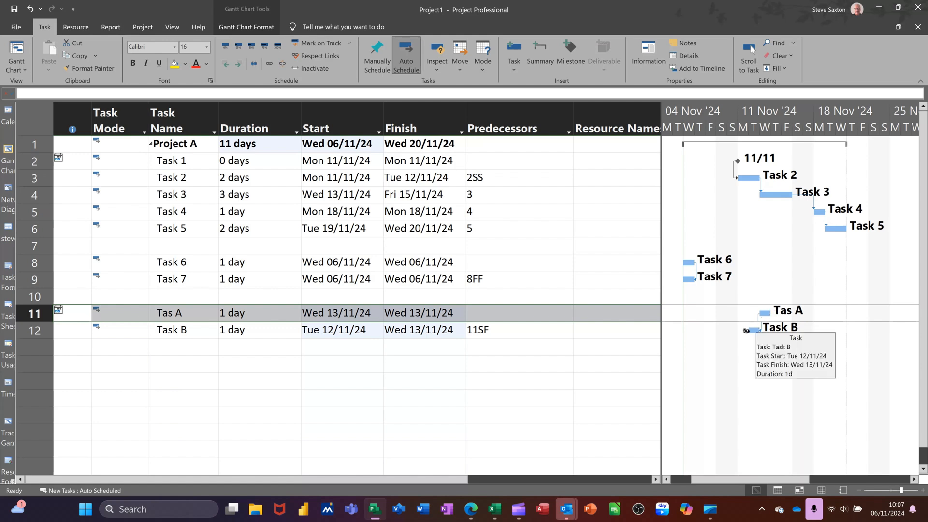
mouse_move(764, 325)
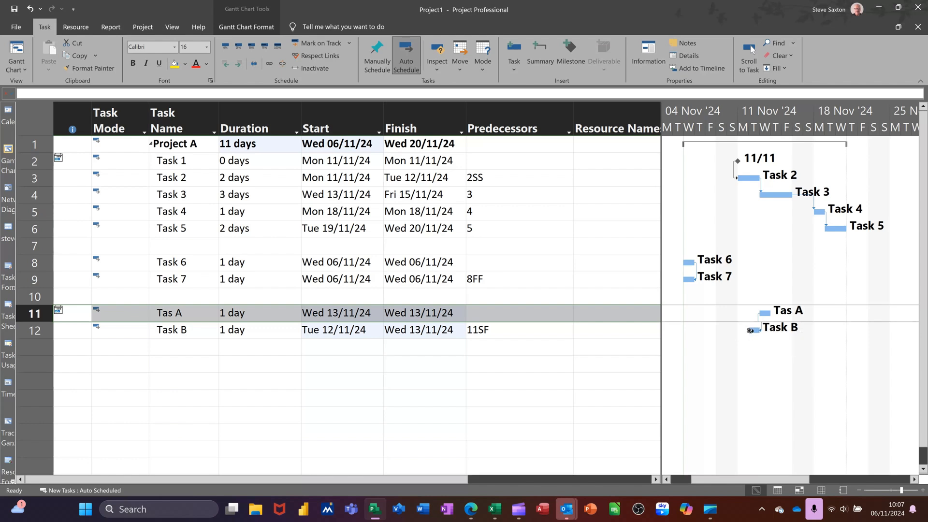
mouse_move(761, 322)
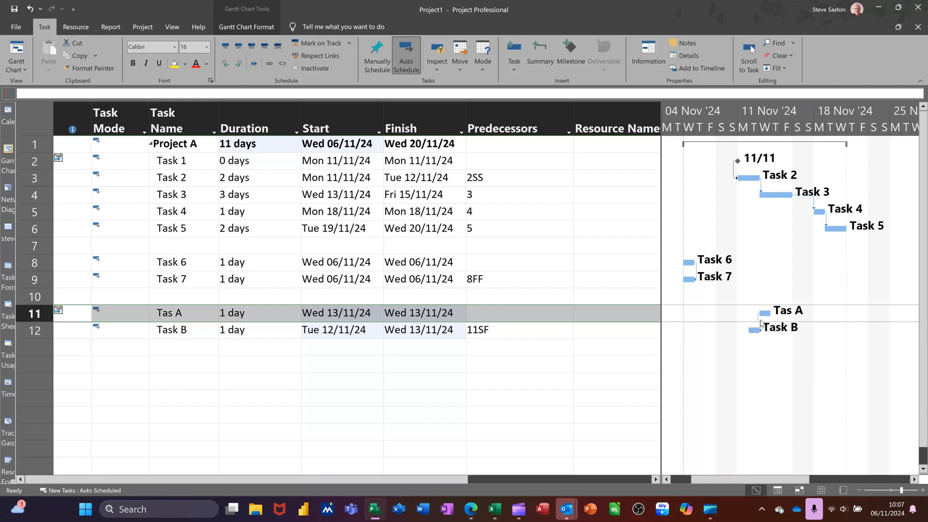
mouse_move(190, 388)
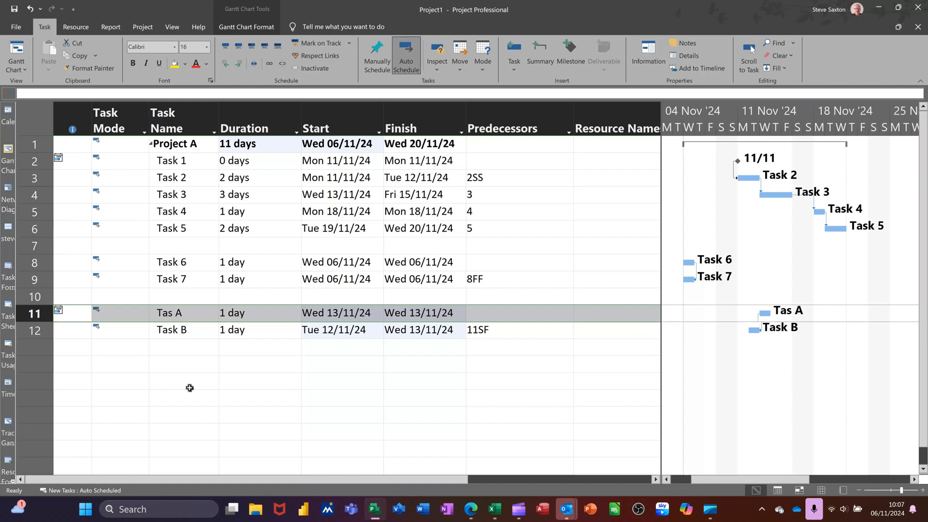
mouse_move(495, 339)
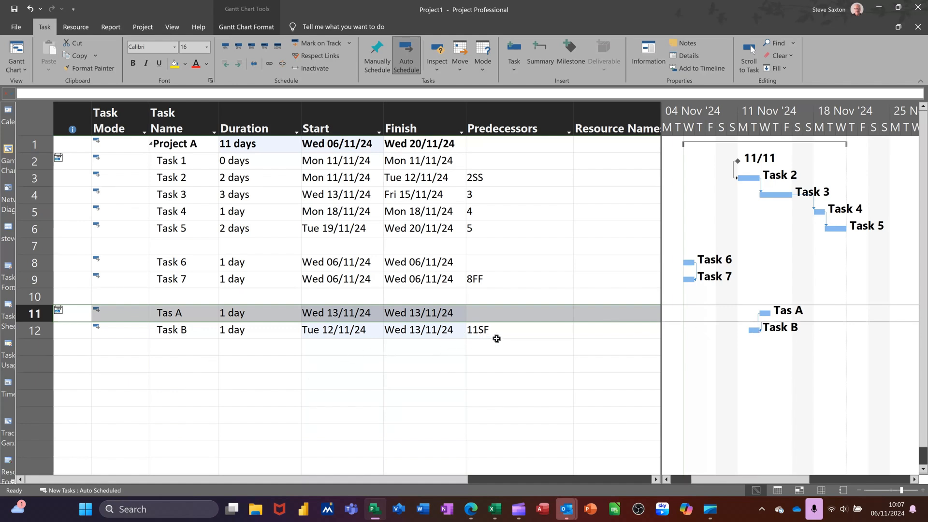
Step: Move Tas A to Wed 13/11/24, shifting Task B to 12–13/11/24
click(184, 363)
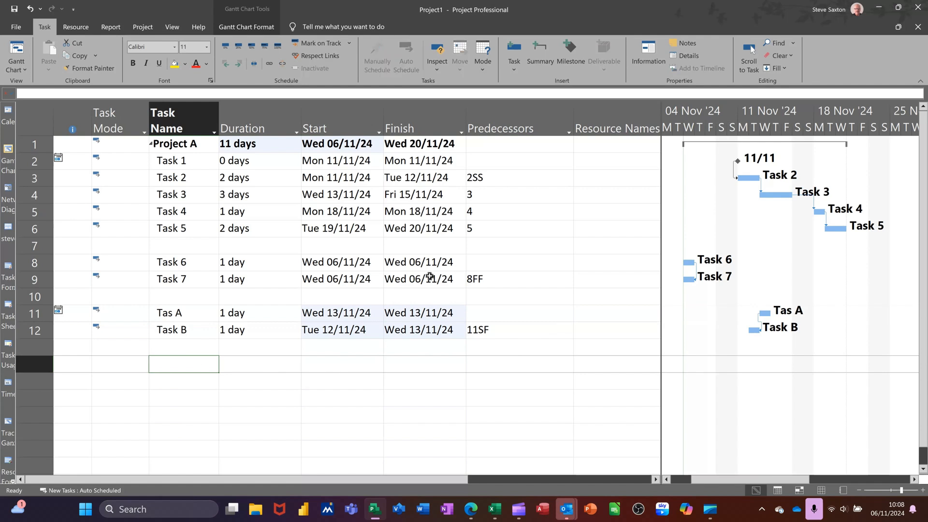
Step: Add Task C and Task D as five-day tasks, with Task D's predecessor set to 14
text(Tas)
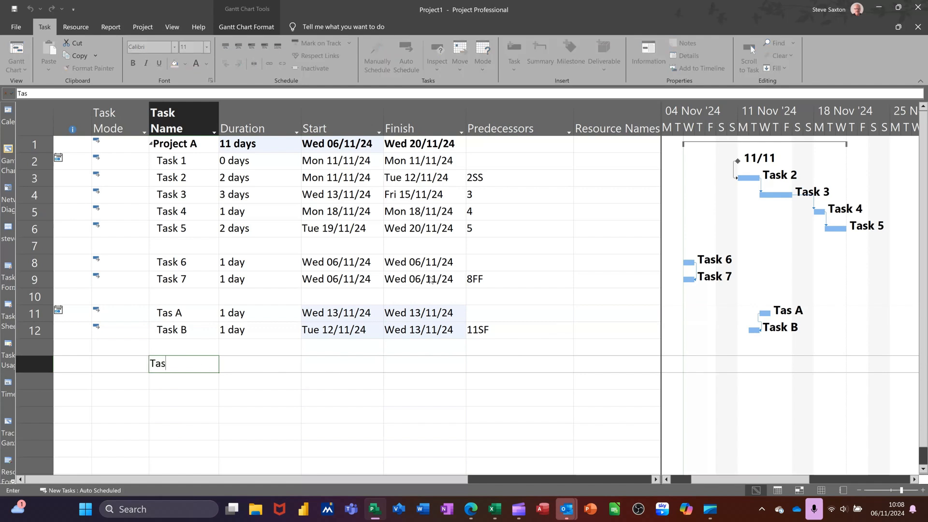
text(Task C)
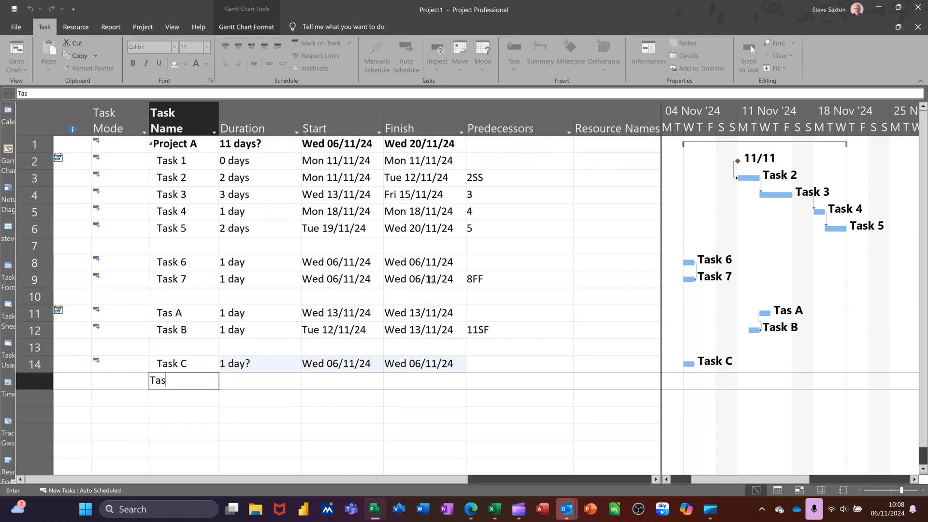
text(Task D)
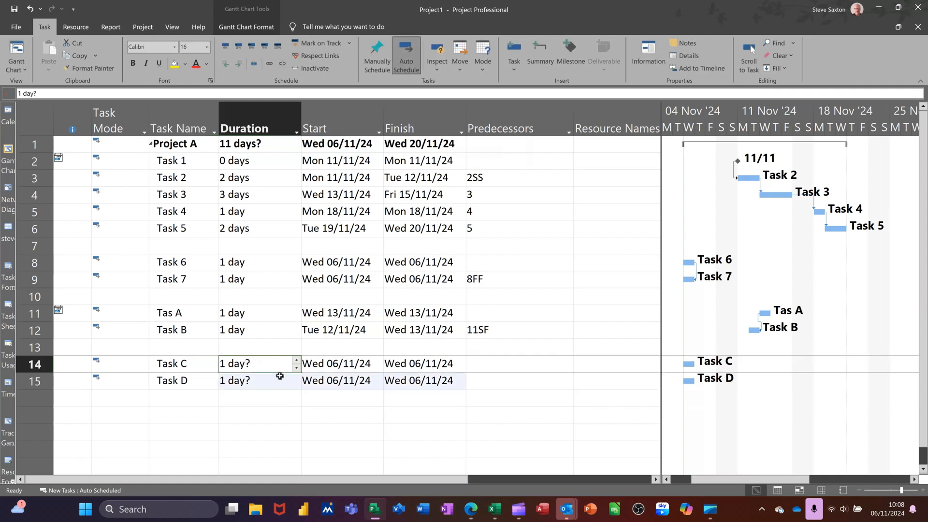
text(5)
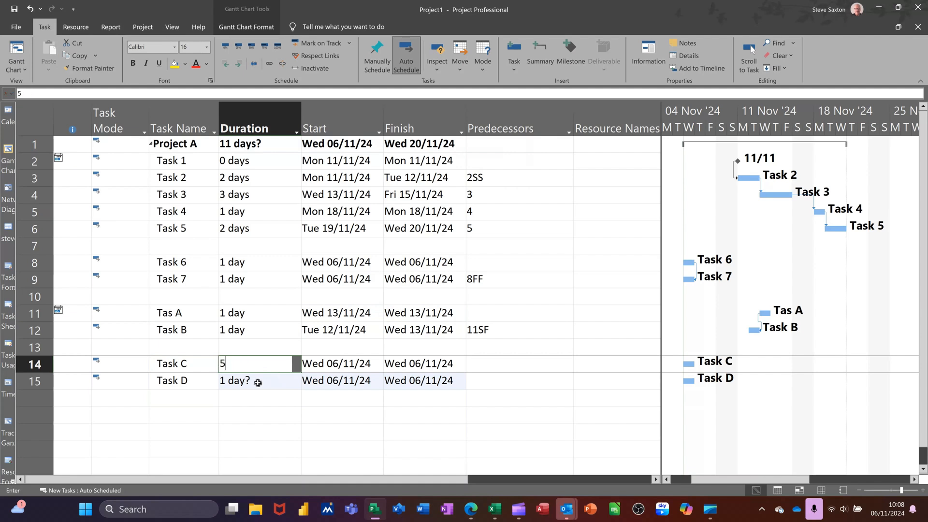
key(enter)
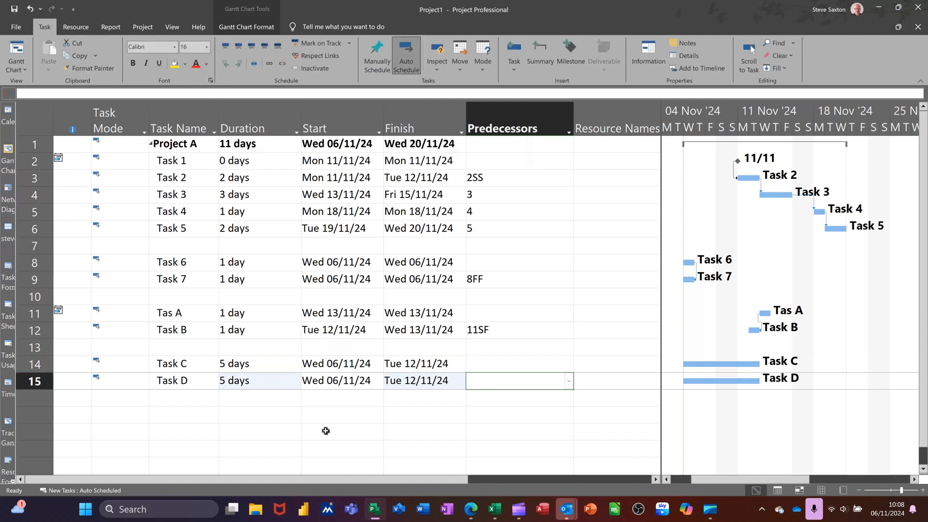
text(14)
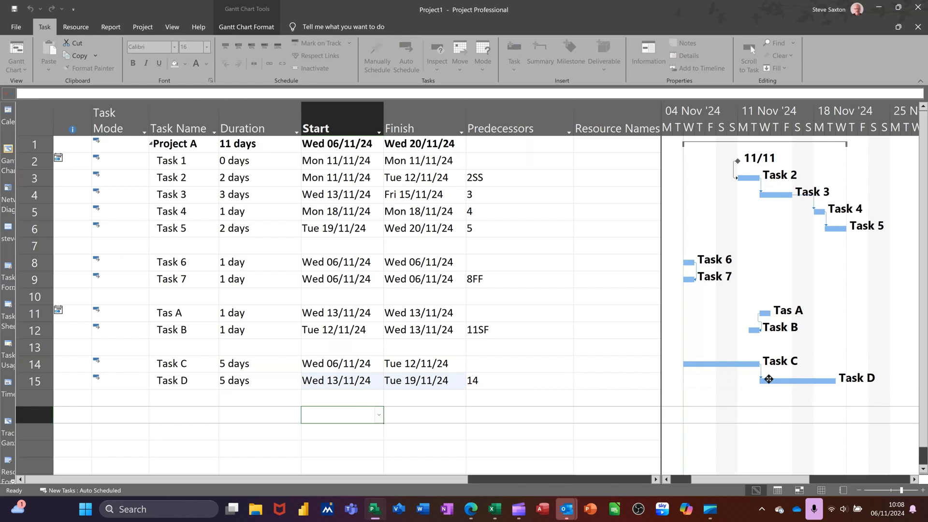
mouse_move(760, 371)
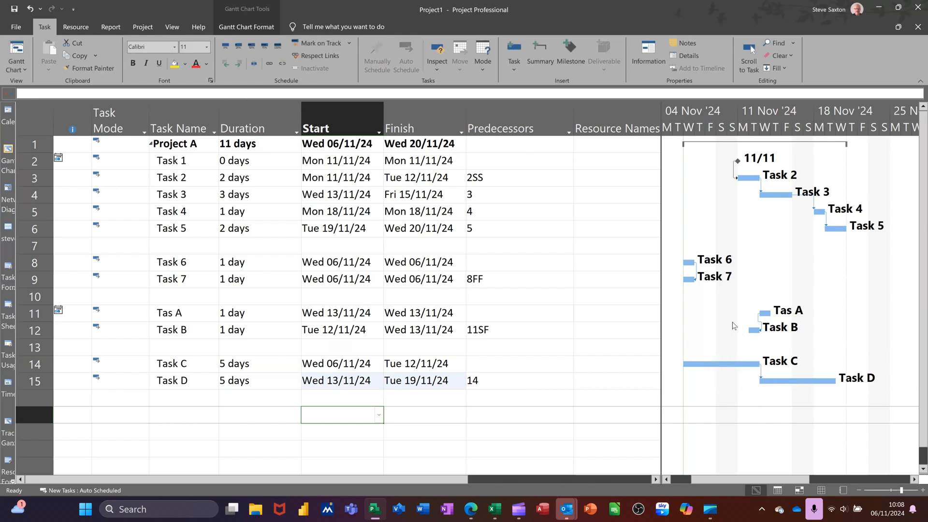
mouse_move(792, 378)
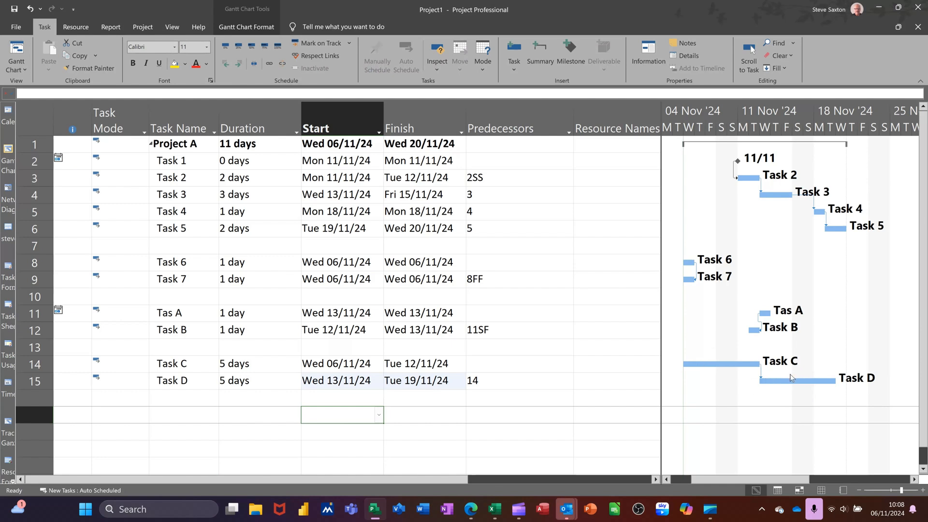
mouse_move(799, 379)
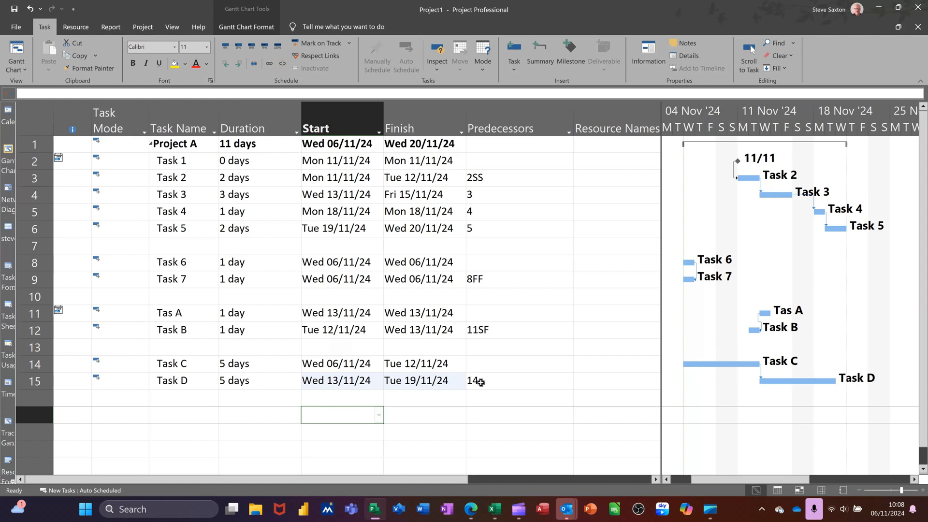
mouse_move(261, 364)
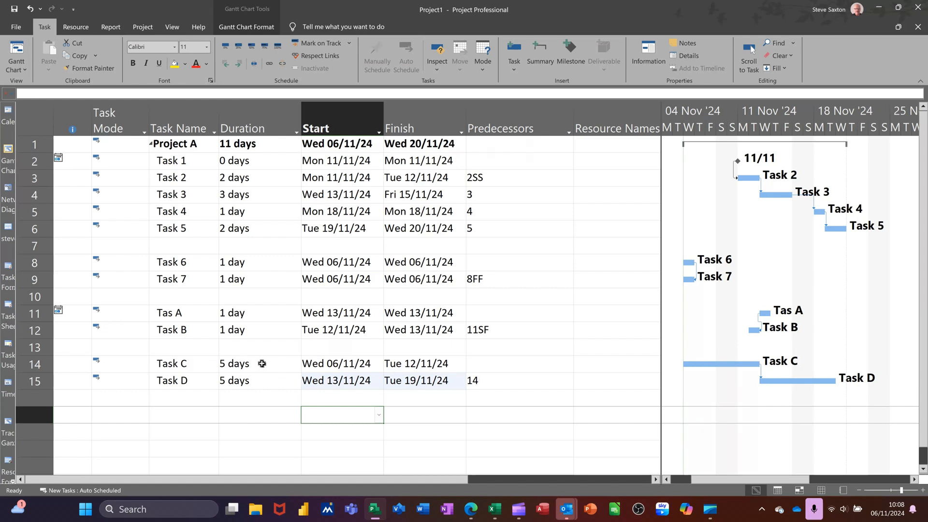
mouse_move(253, 372)
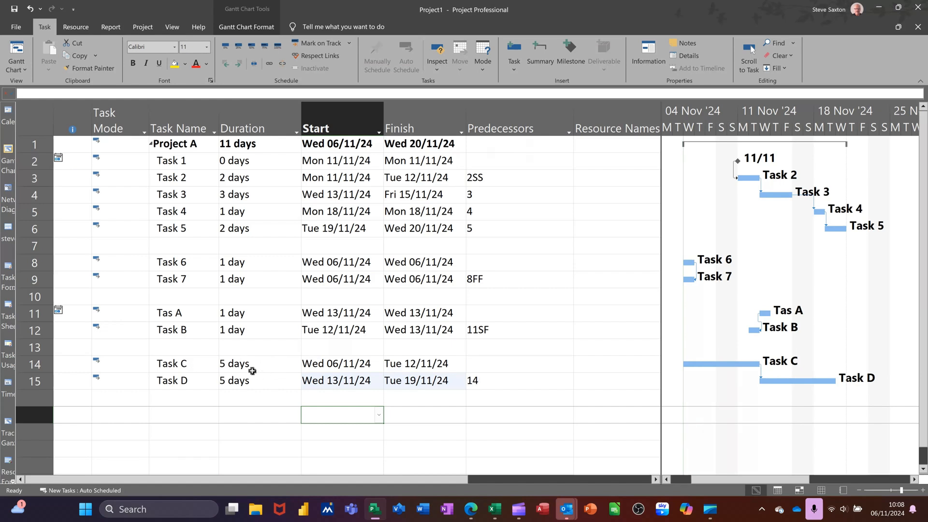
mouse_move(251, 380)
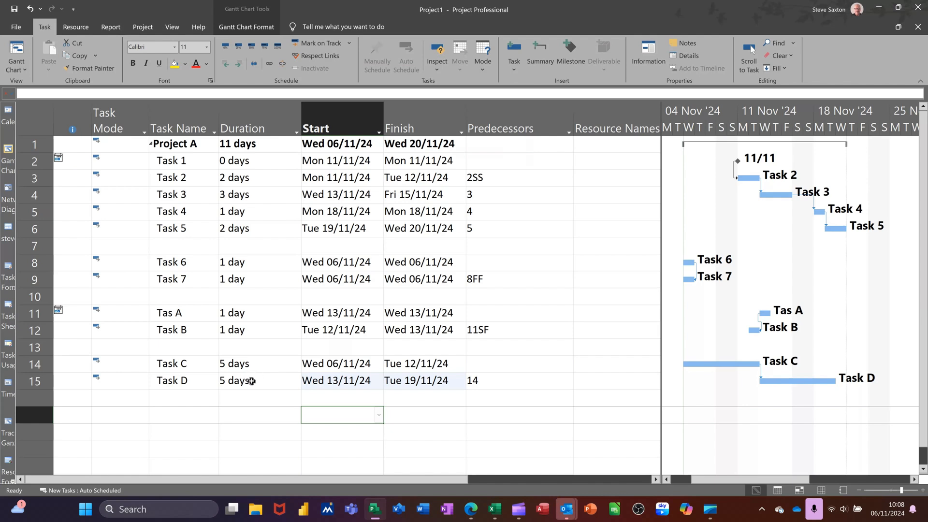
mouse_move(253, 363)
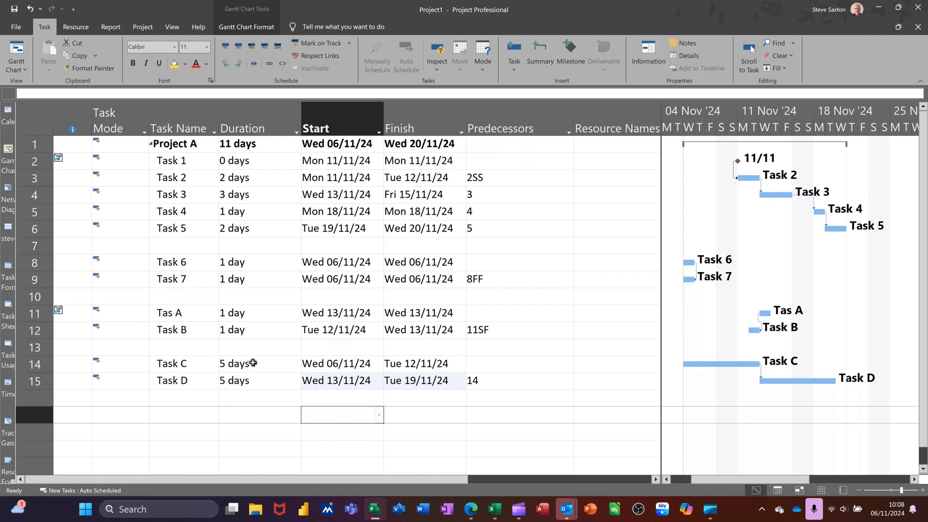
mouse_move(478, 430)
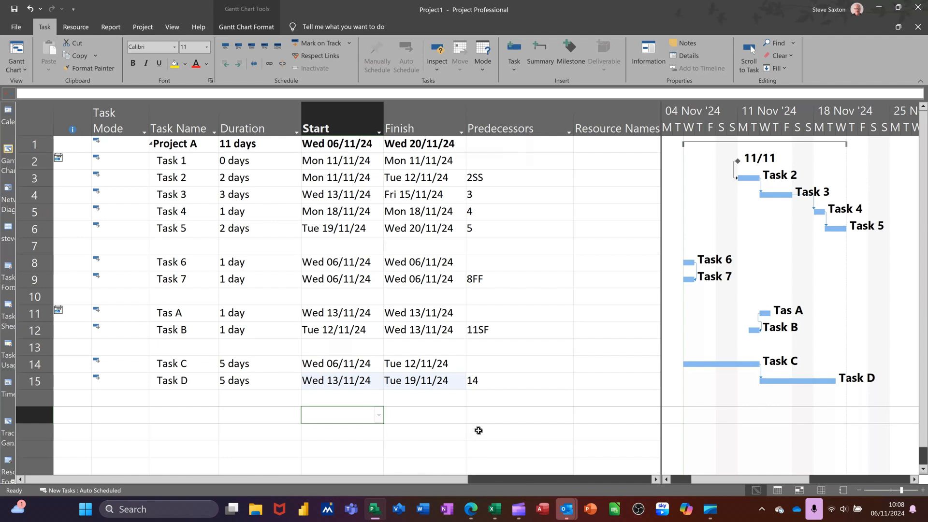
click(514, 380)
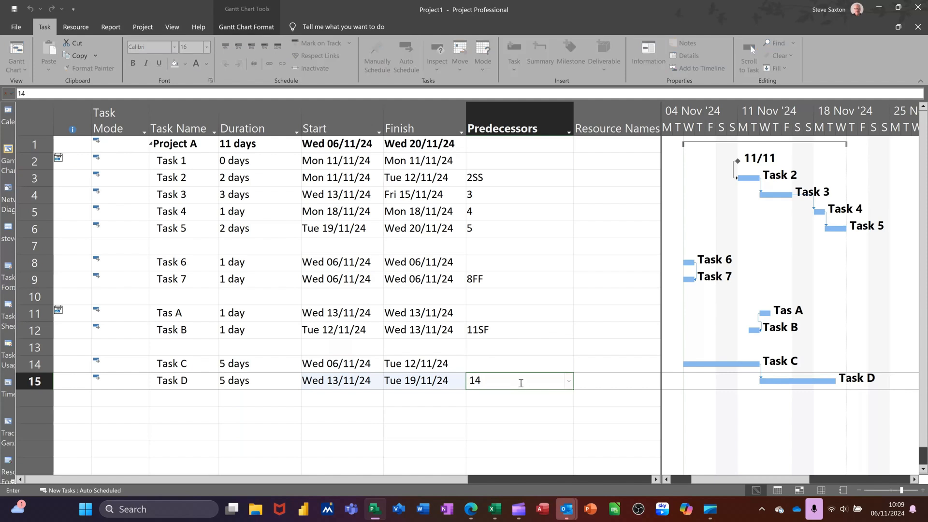
Step: Change Task D's predecessor to 14FS-4d so it runs 07/11–13/11/24
text(fs)
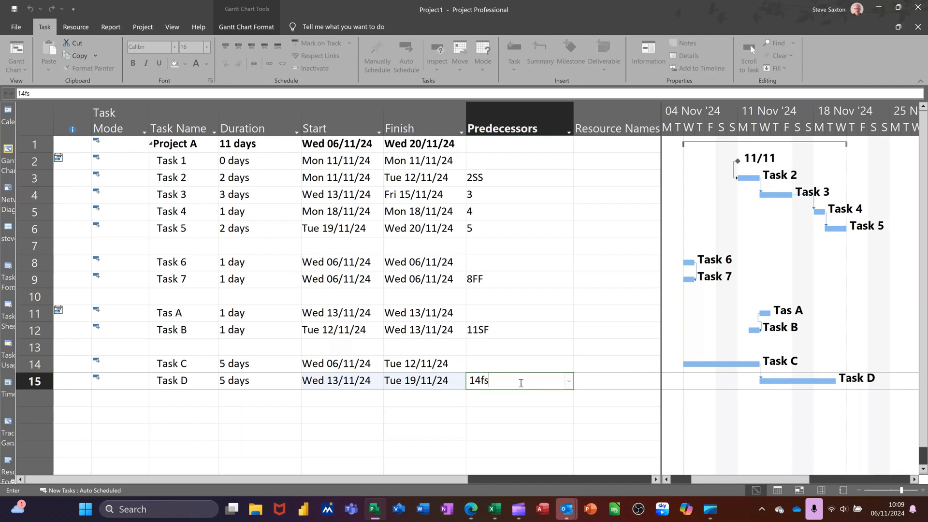
text(-)
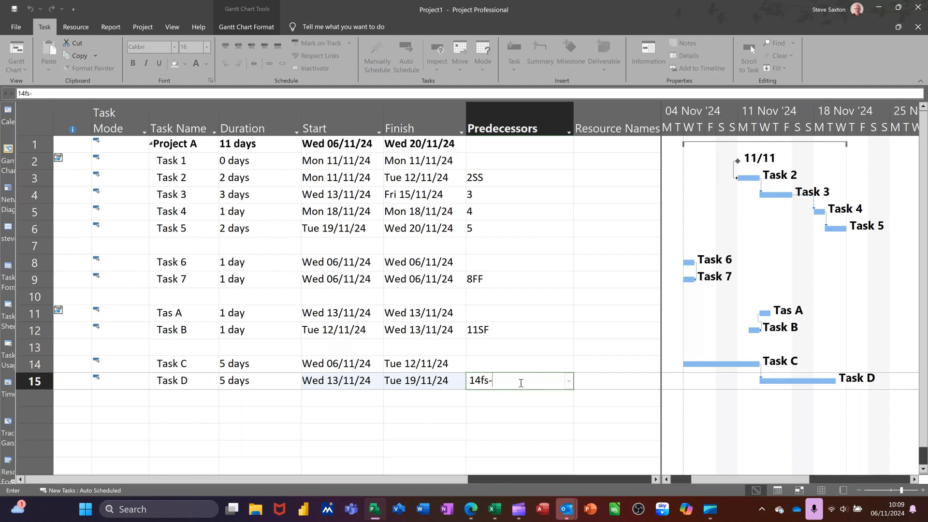
text(4d)
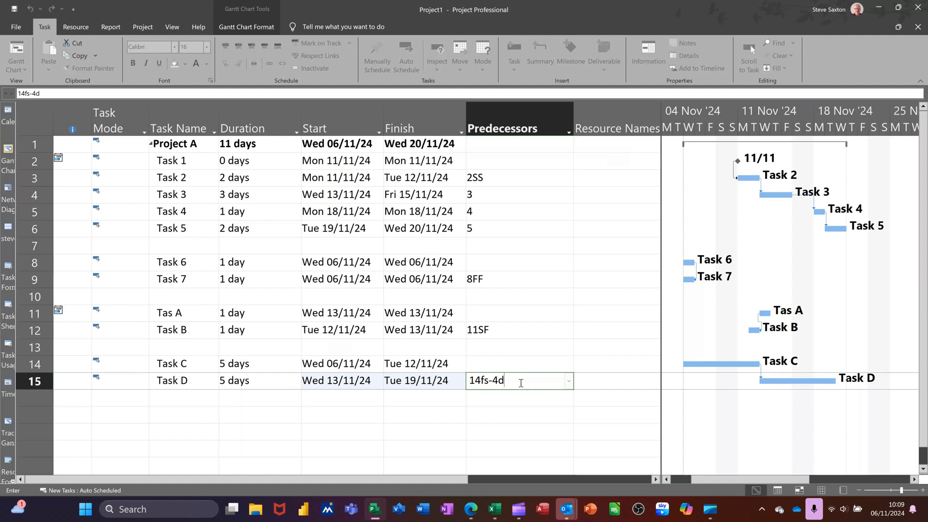
key(enter)
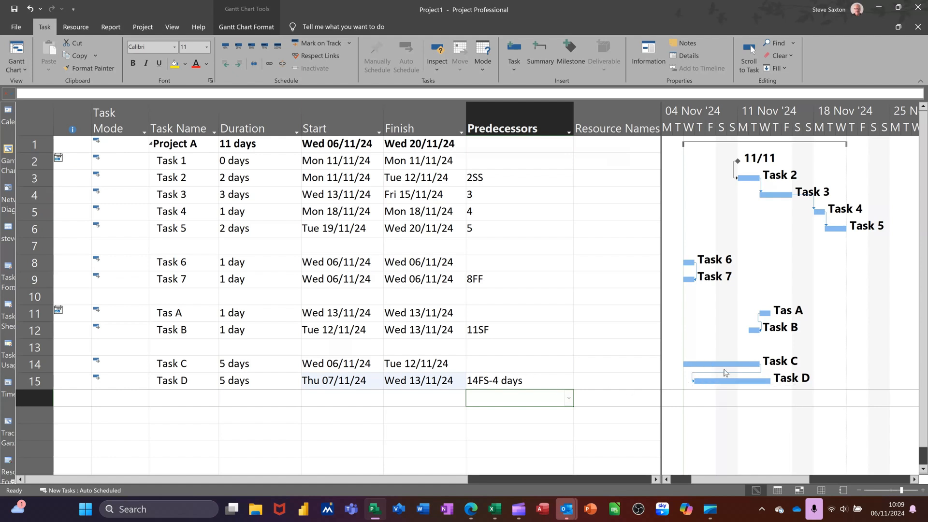
mouse_move(504, 383)
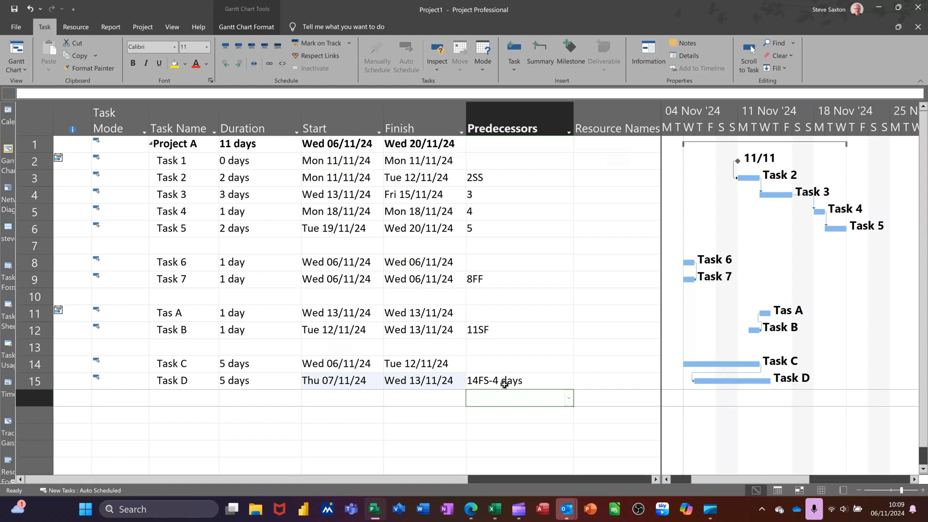
click(519, 380)
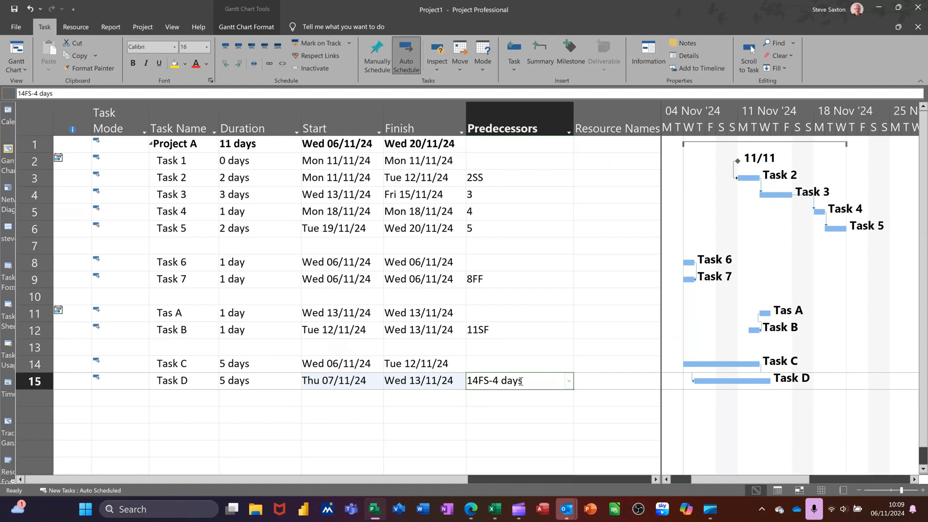
Step: Link Task D to Task C start-to-start with a one-day lag (14SS+1d)
text(14)
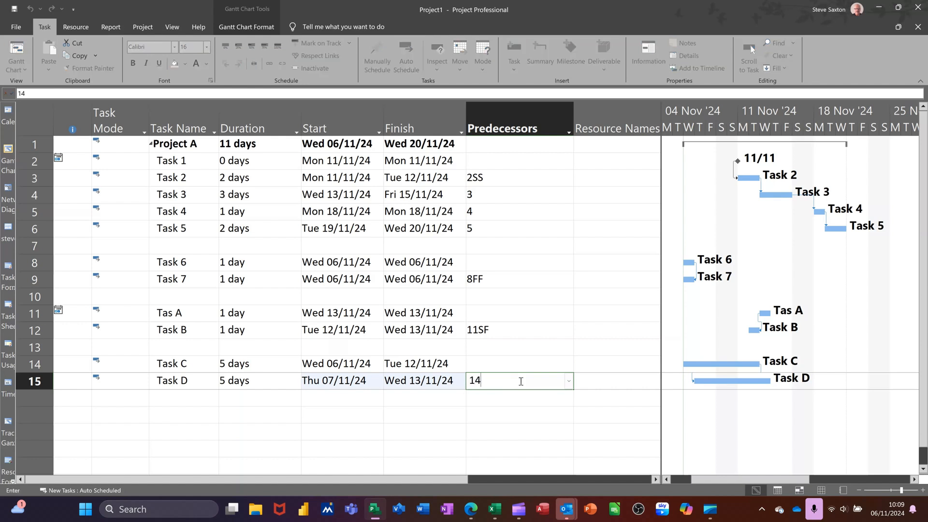
text(ss)
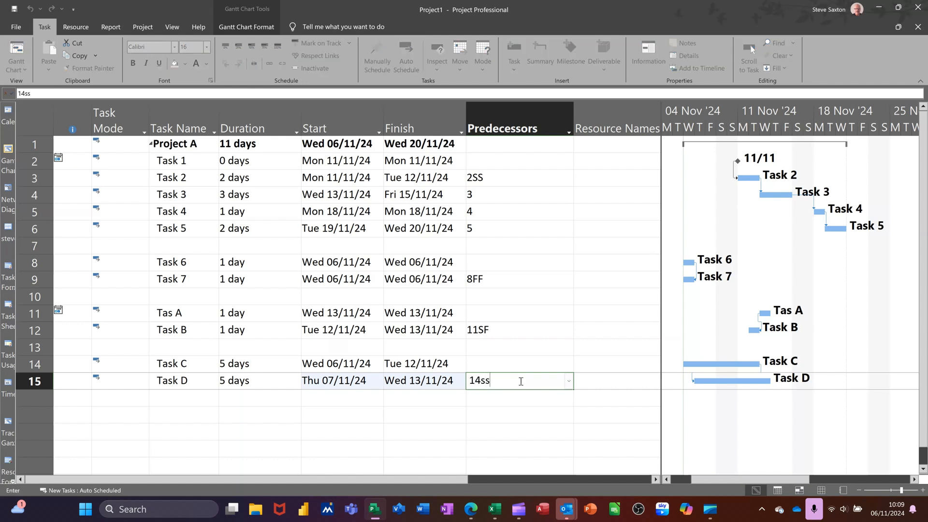
text(+1)
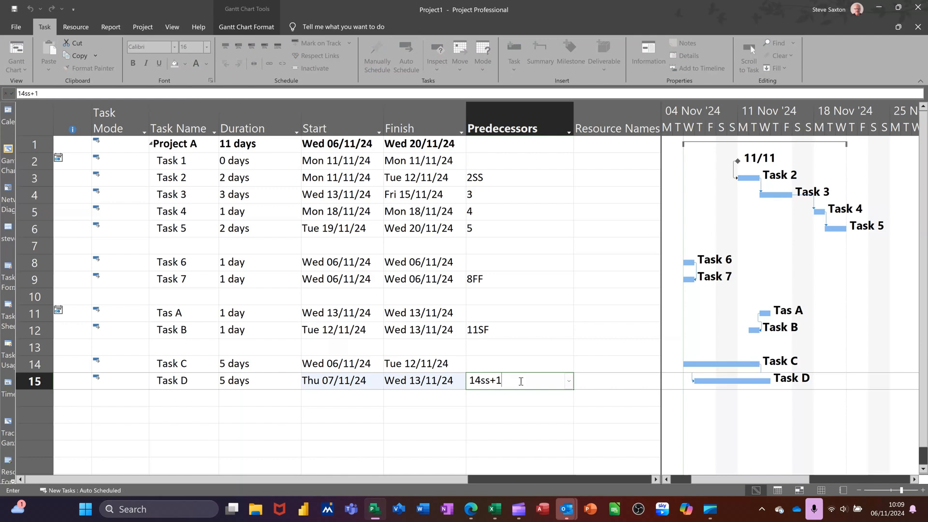
text(day)
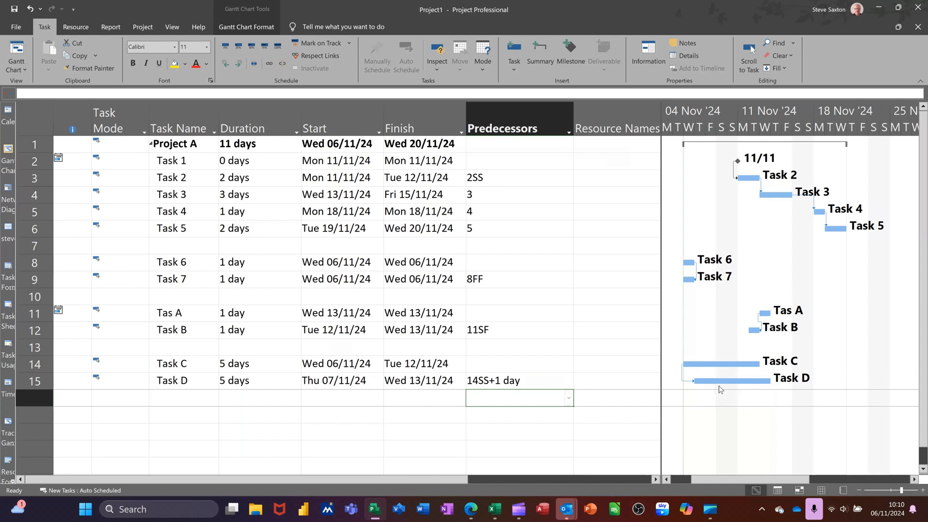
mouse_move(723, 383)
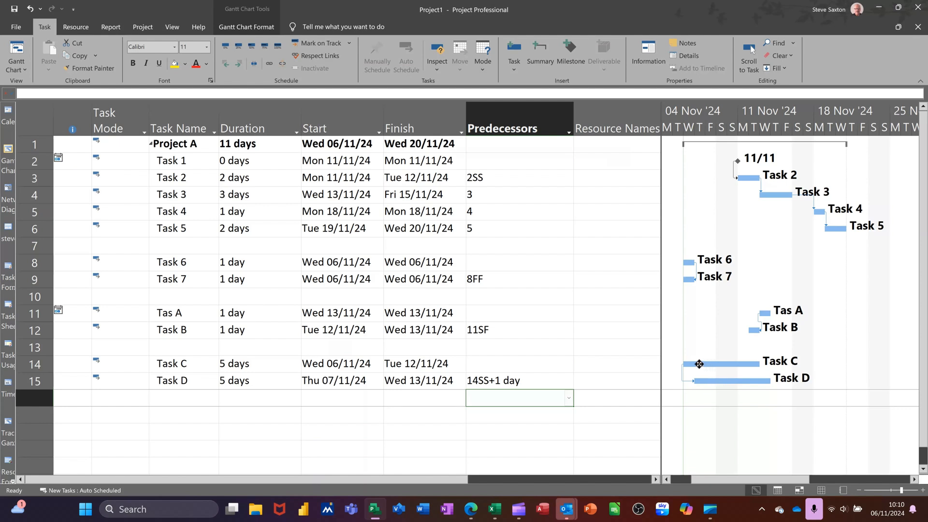
mouse_move(757, 363)
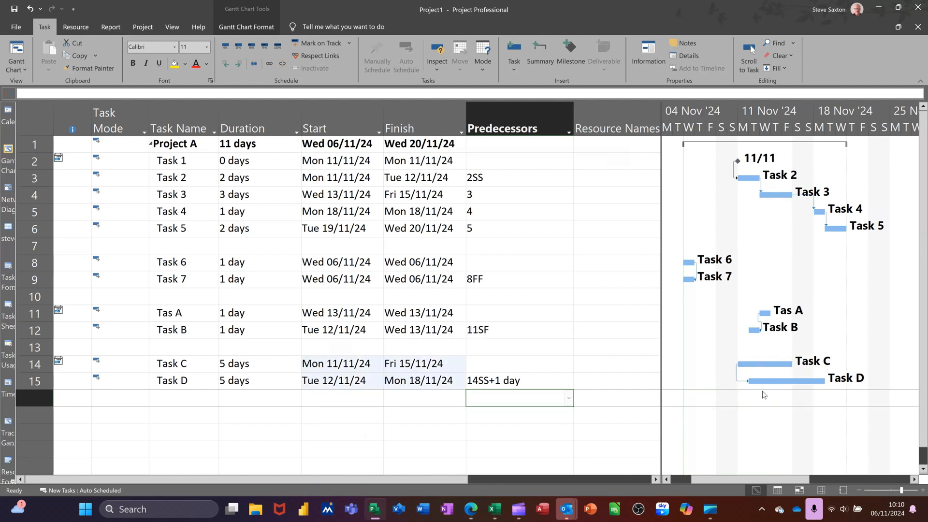
mouse_move(774, 377)
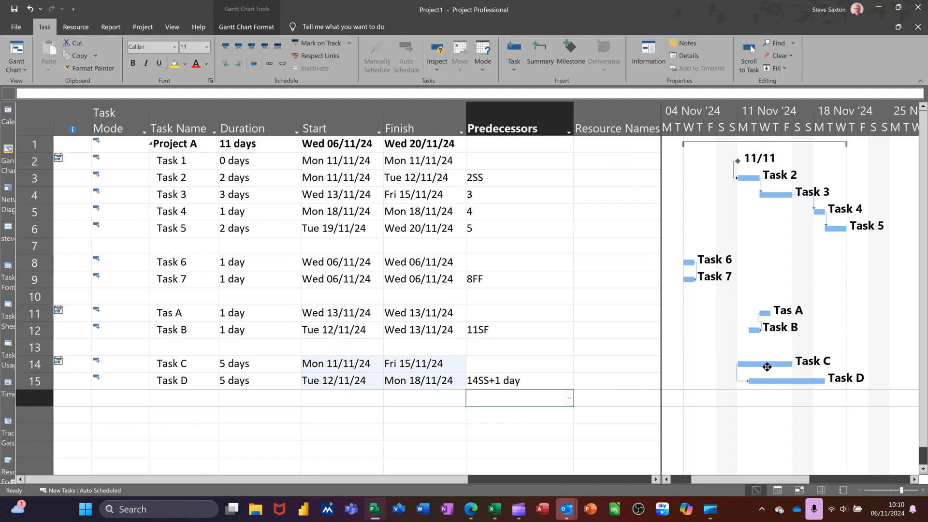
mouse_move(821, 407)
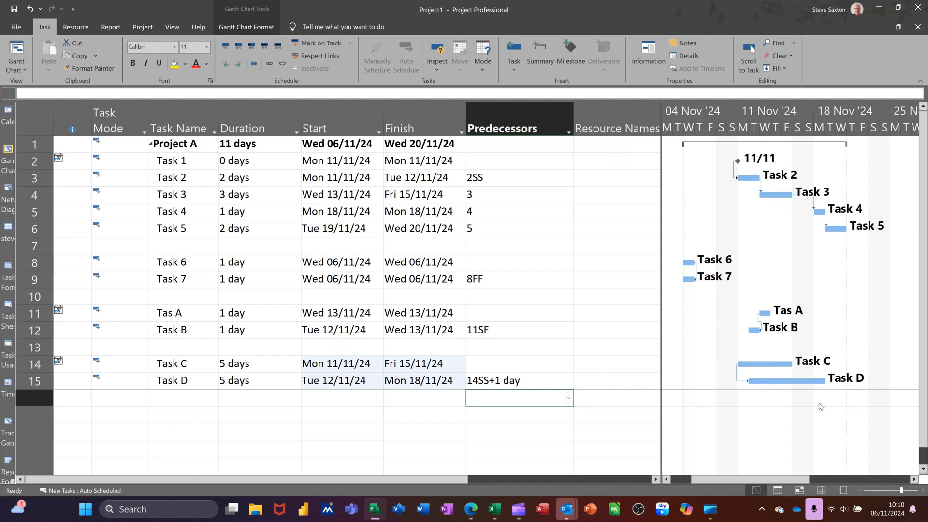
mouse_move(523, 387)
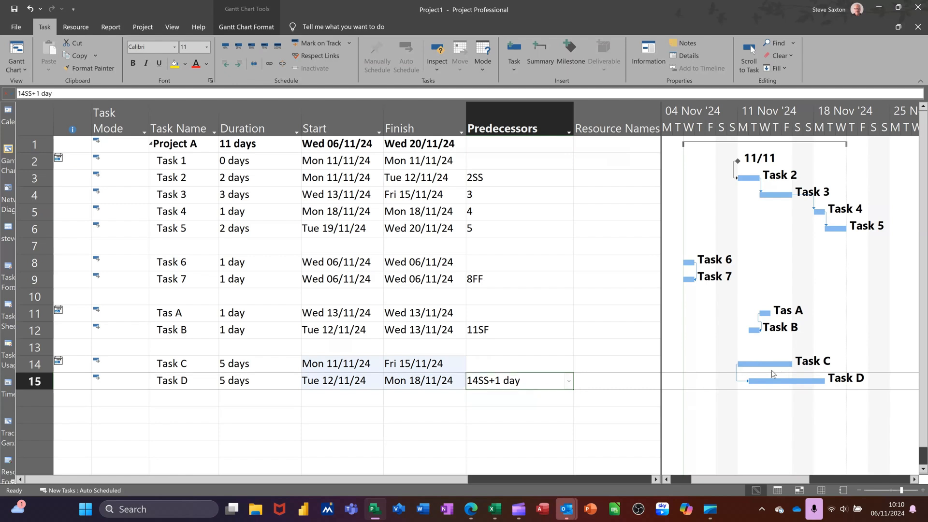
click(406, 56)
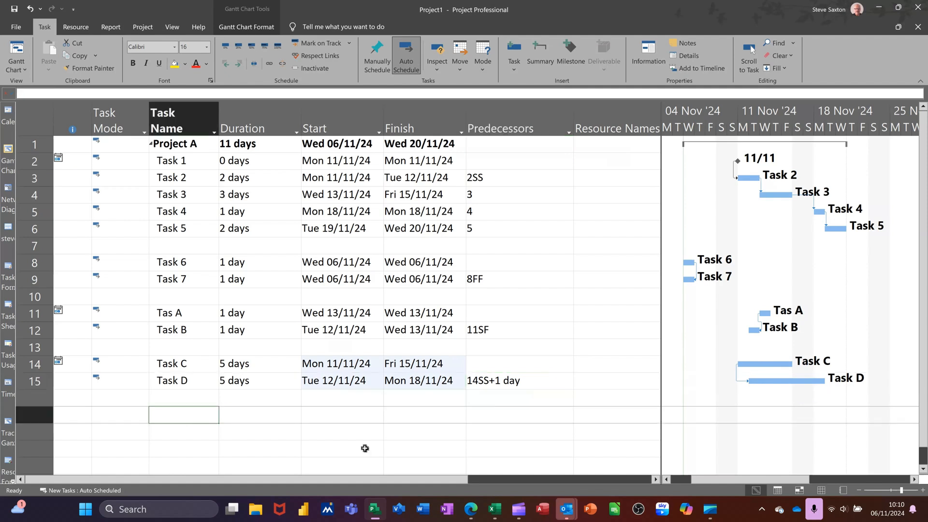
Step: Enter Task E with a 5-day duration, scheduled 06/11–12/11/24
text(Ta)
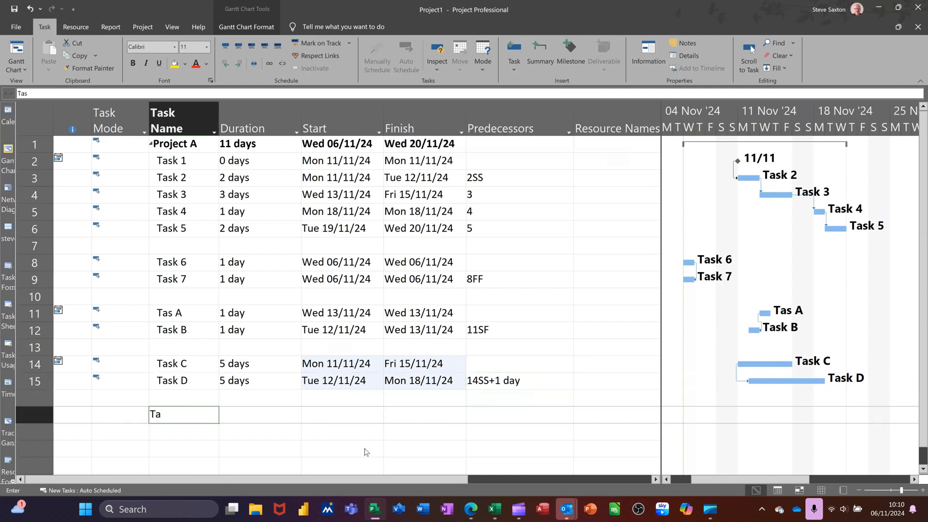
text(sk)
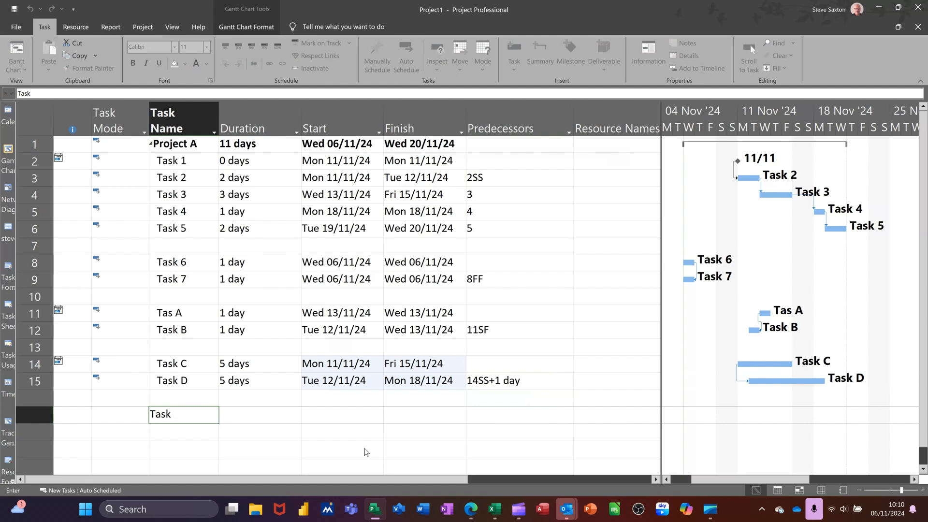
text(Task E)
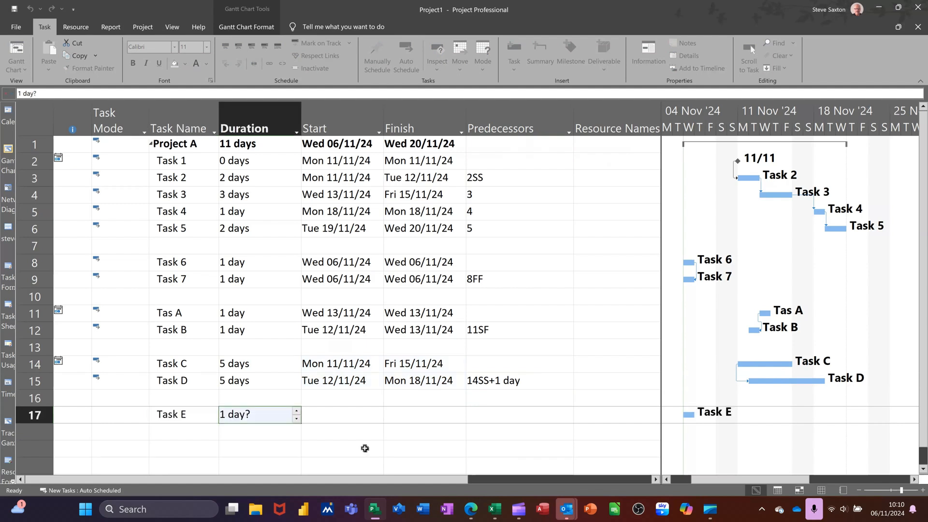
text(5 days)
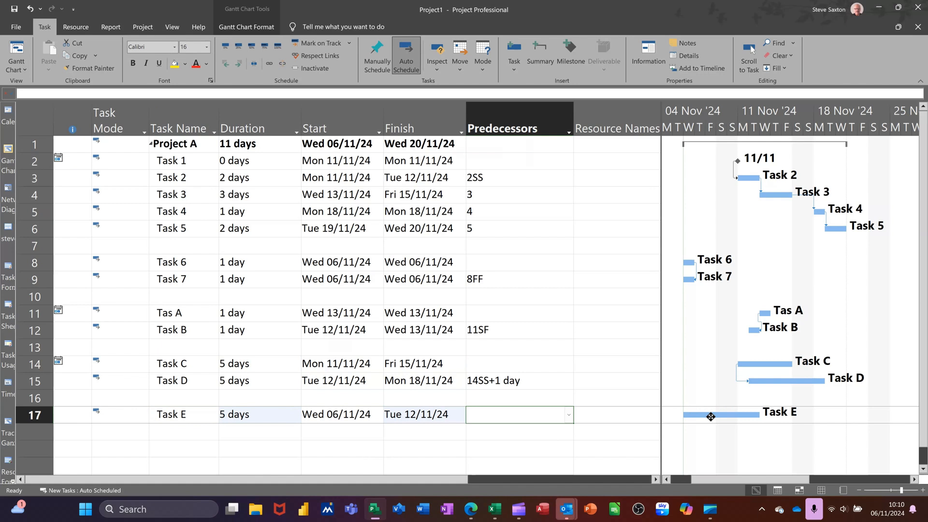
mouse_move(648, 388)
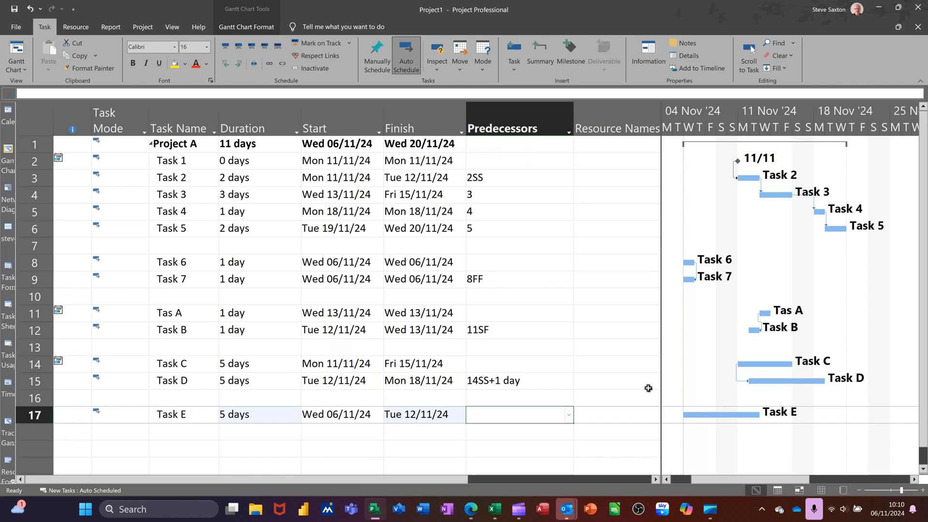
mouse_move(683, 410)
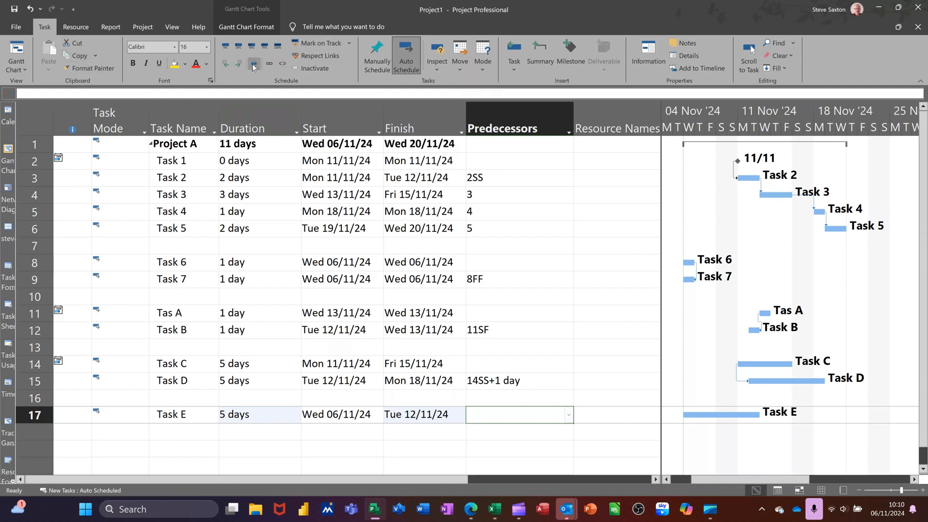
mouse_move(253, 63)
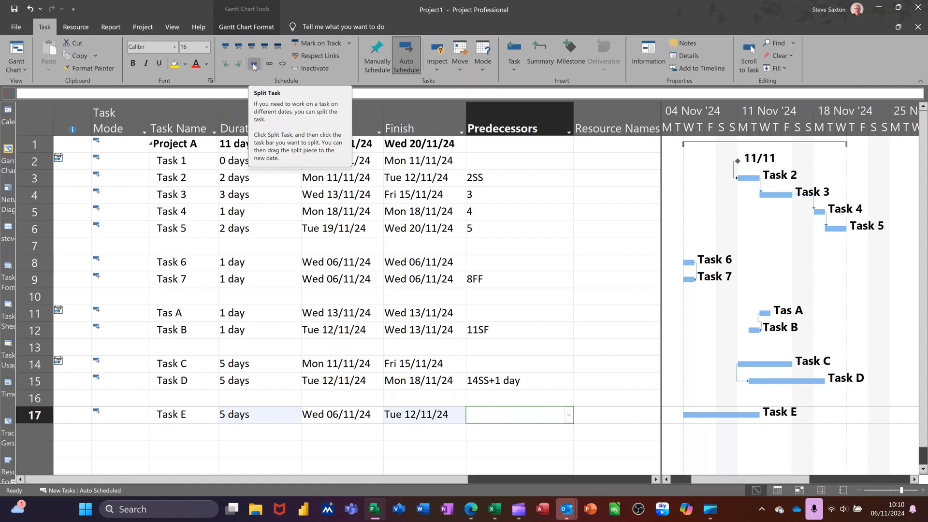
Step: Activate the Split Task tool from the Task ribbon
click(252, 63)
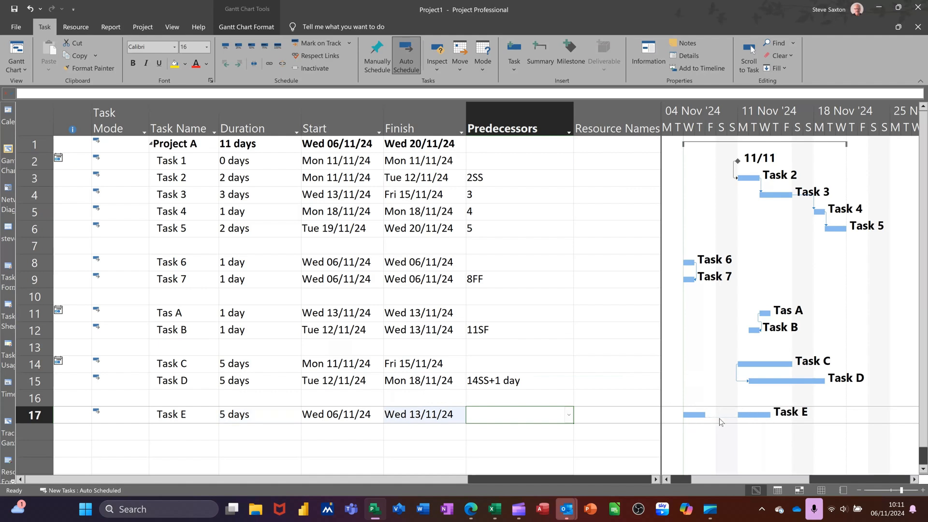
mouse_move(741, 414)
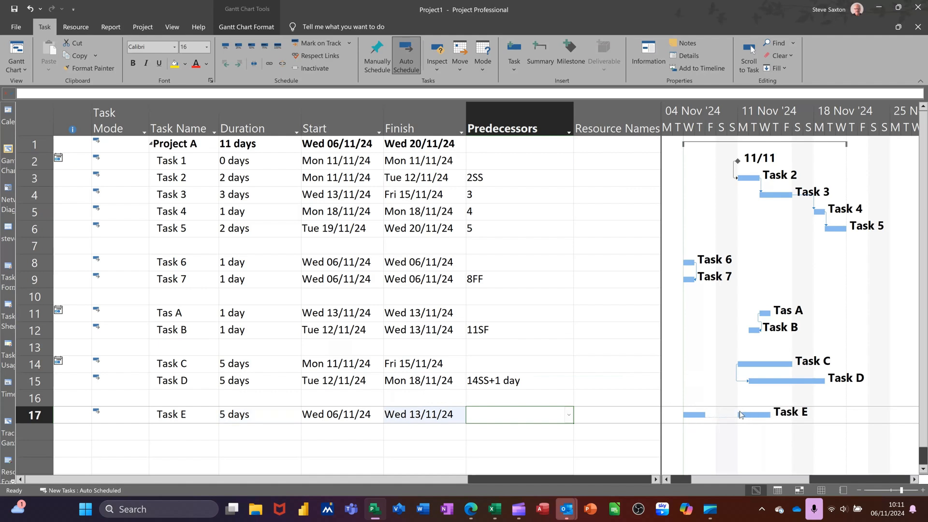
mouse_move(752, 413)
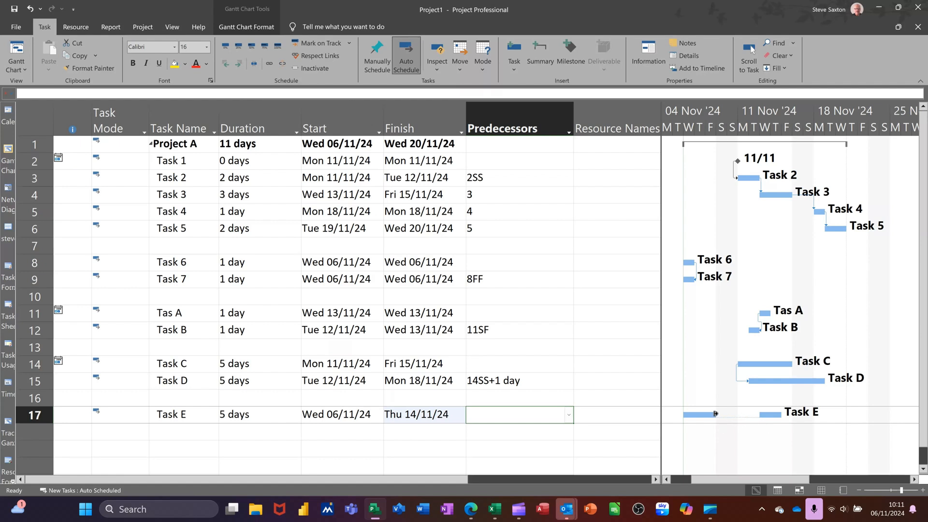
mouse_move(796, 417)
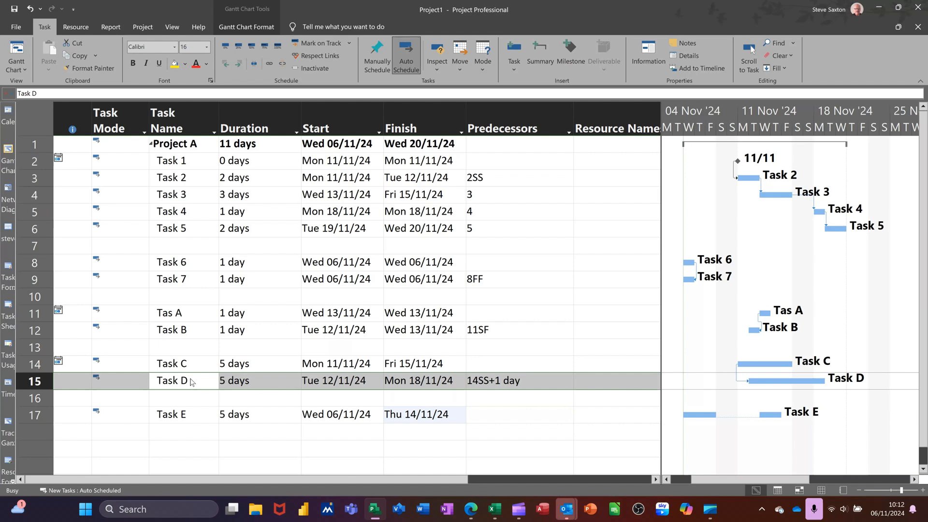
double_click(172, 380)
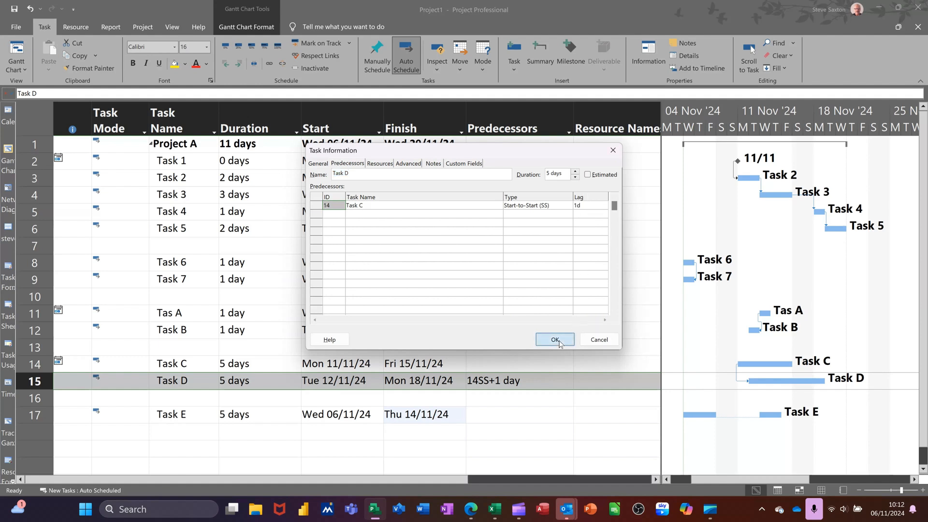
click(554, 339)
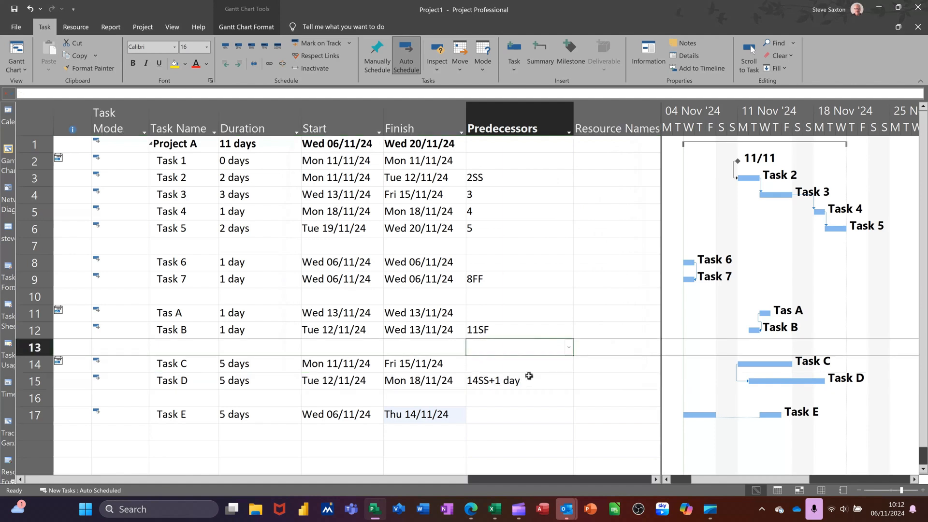